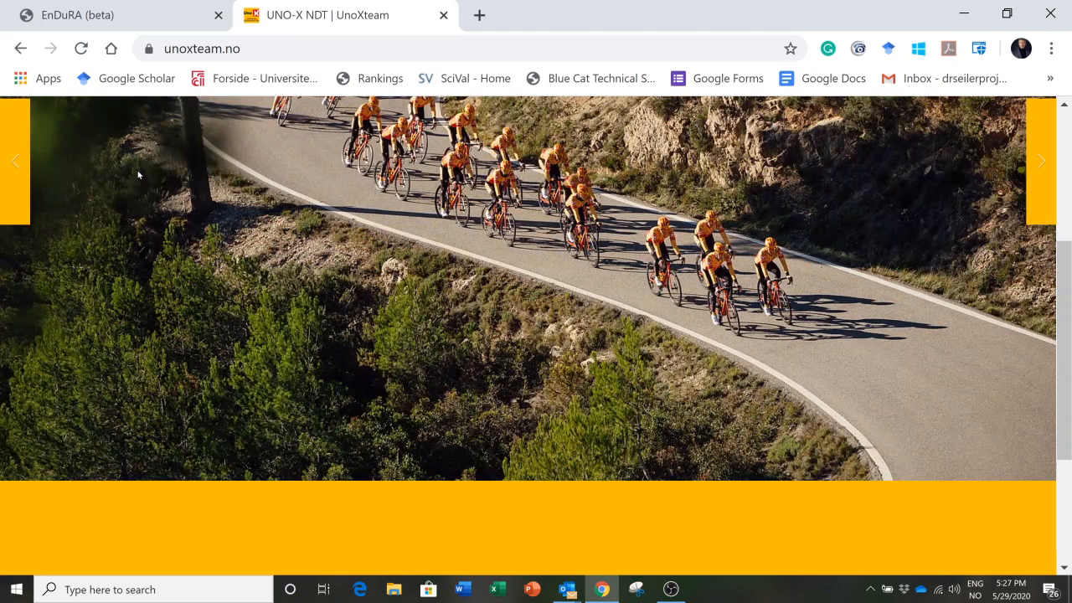
- Browse the UNO-X team website home page
scroll("down", 3)
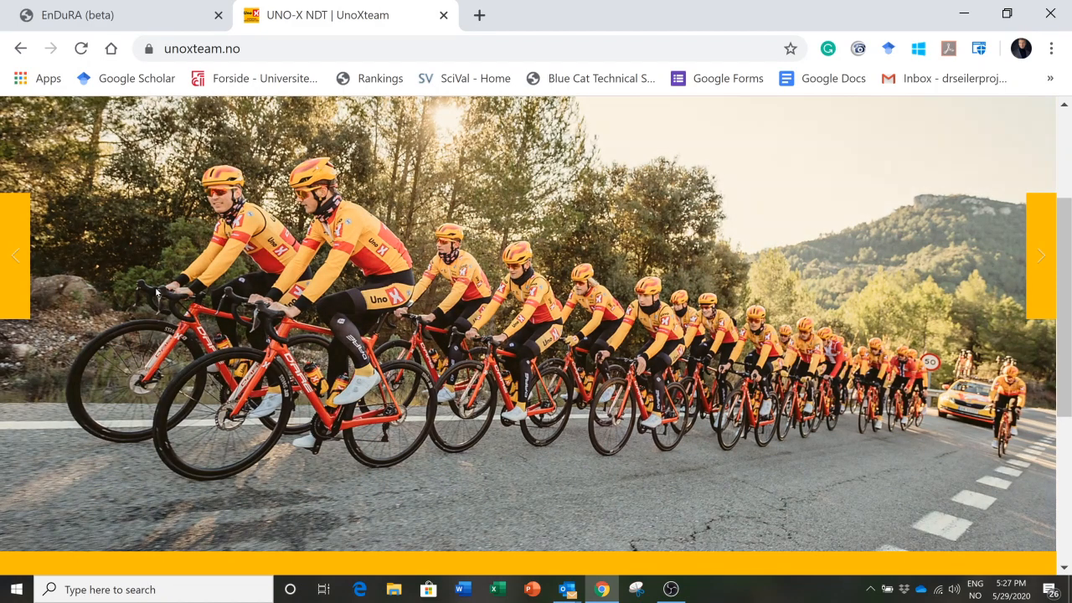
left_click(1042, 255)
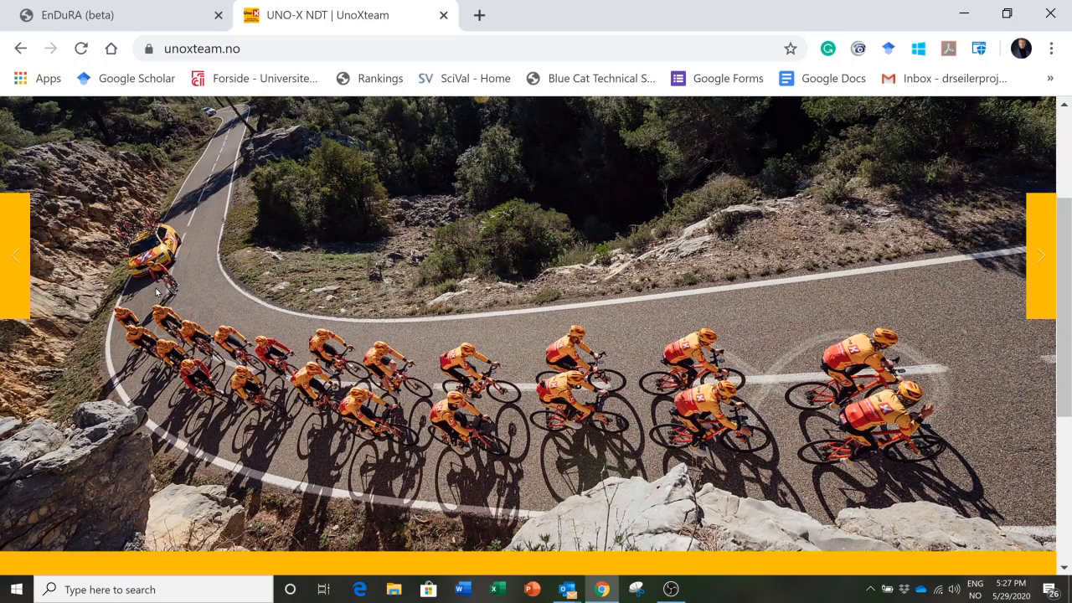
left_click(1041, 254)
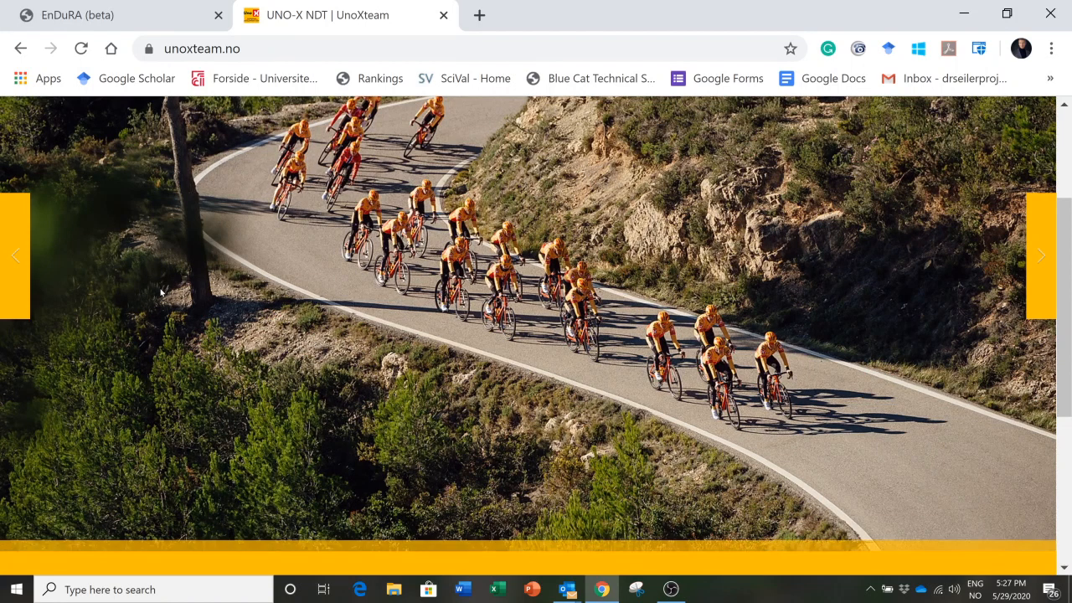
left_click(1042, 255)
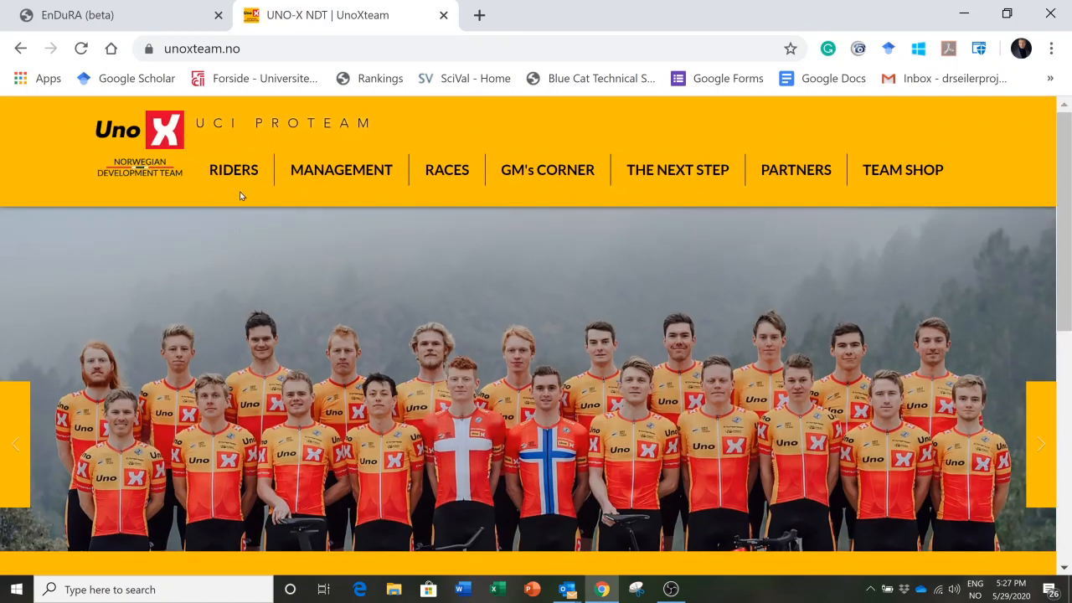
- Show the team's riders list and bring up Jonas Abrahamsen's rider profile
left_click(235, 169)
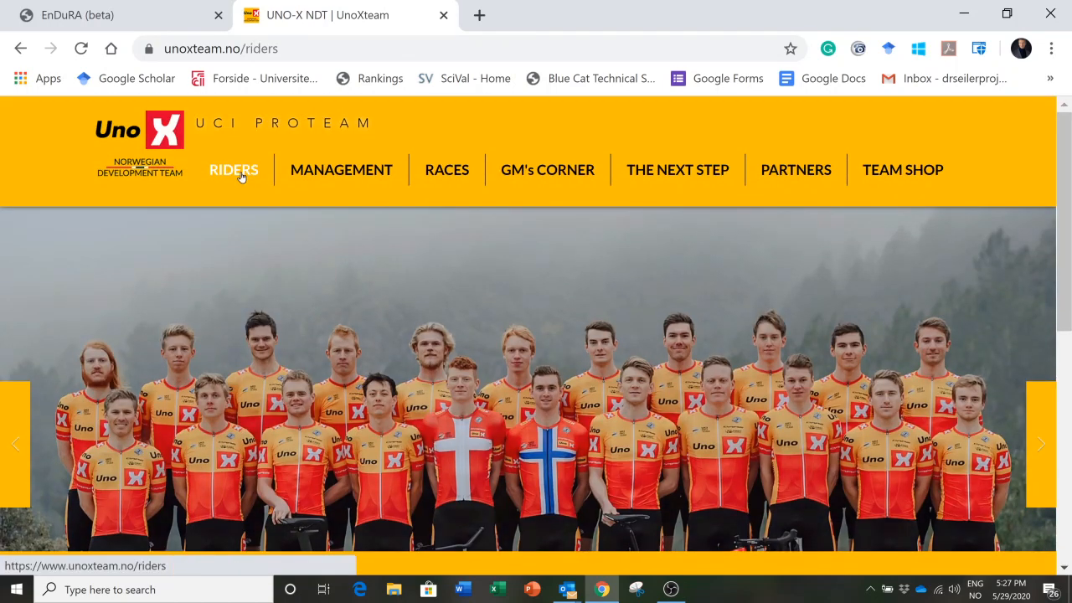
left_click(233, 171)
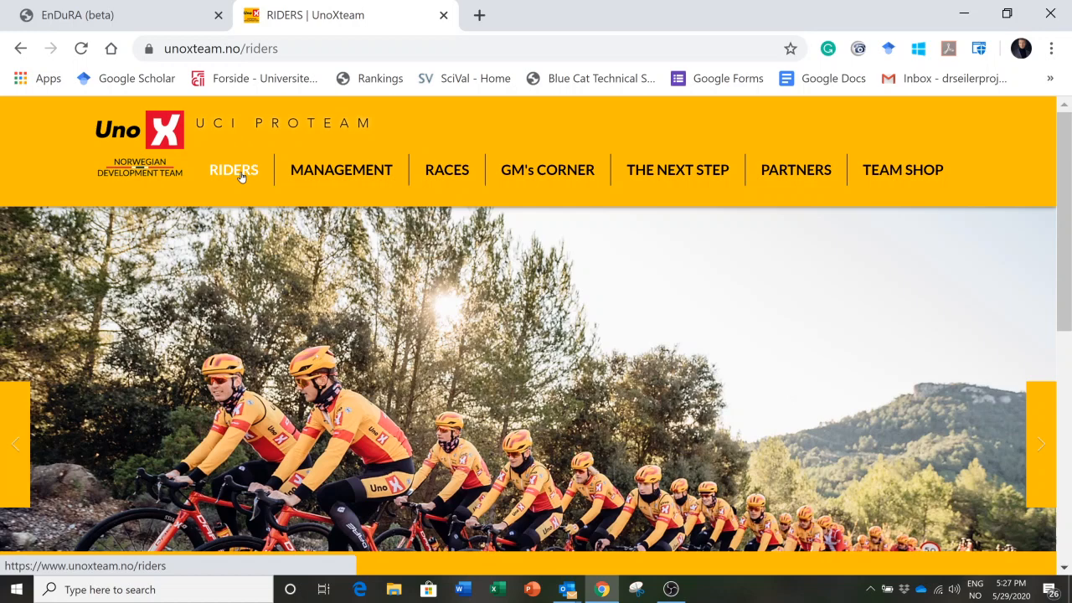
left_click(234, 169)
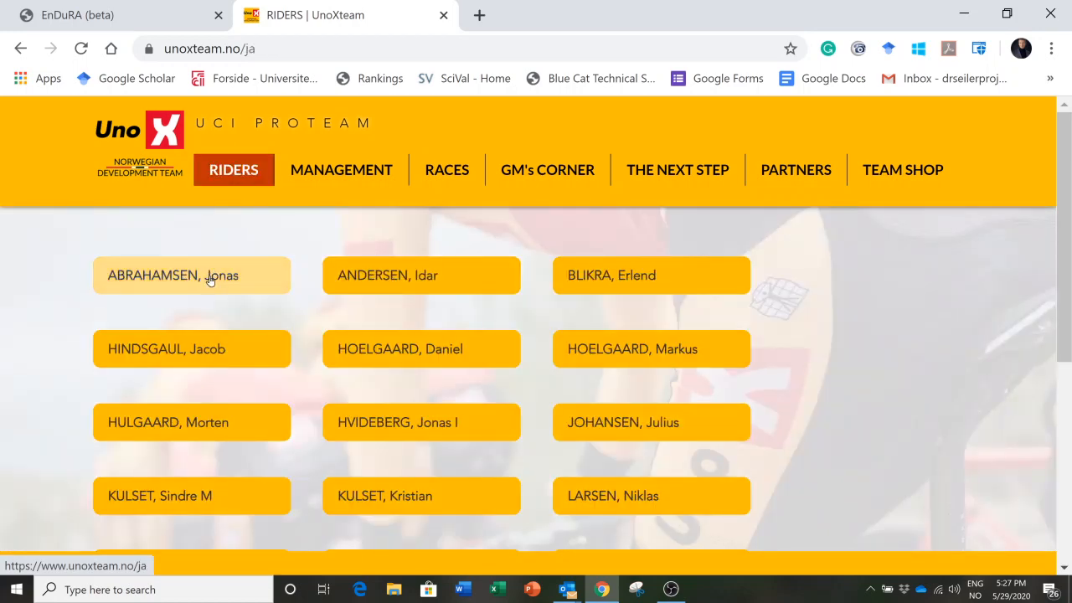
left_click(191, 275)
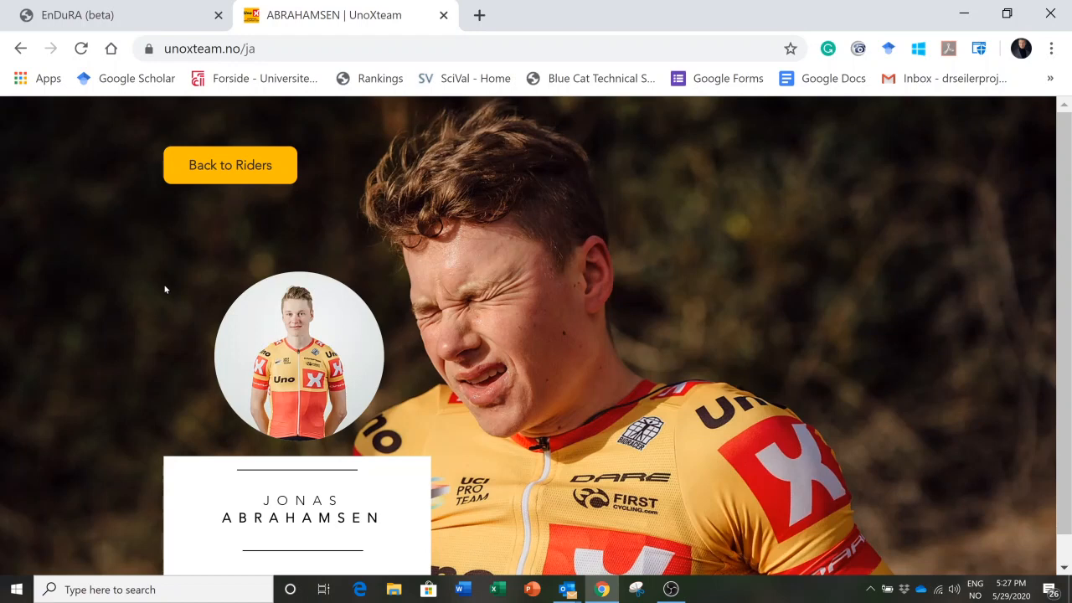
mouse_move(109, 20)
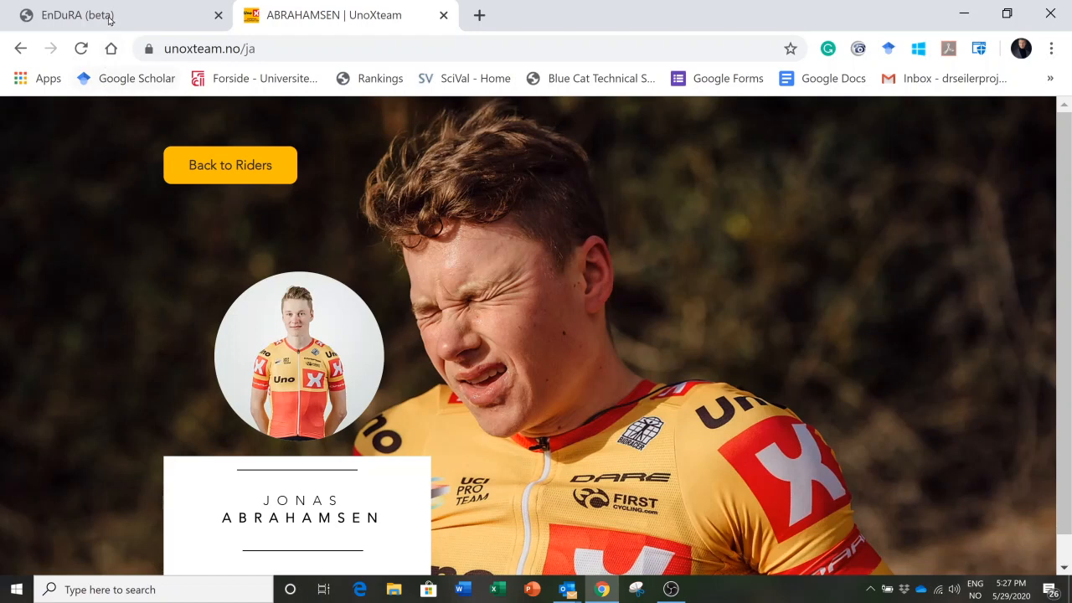
- Switch to EnDuRA and bring up the Zwift ride's User Details (rest HR 28, max HR 186, 67 kg)
left_click(75, 17)
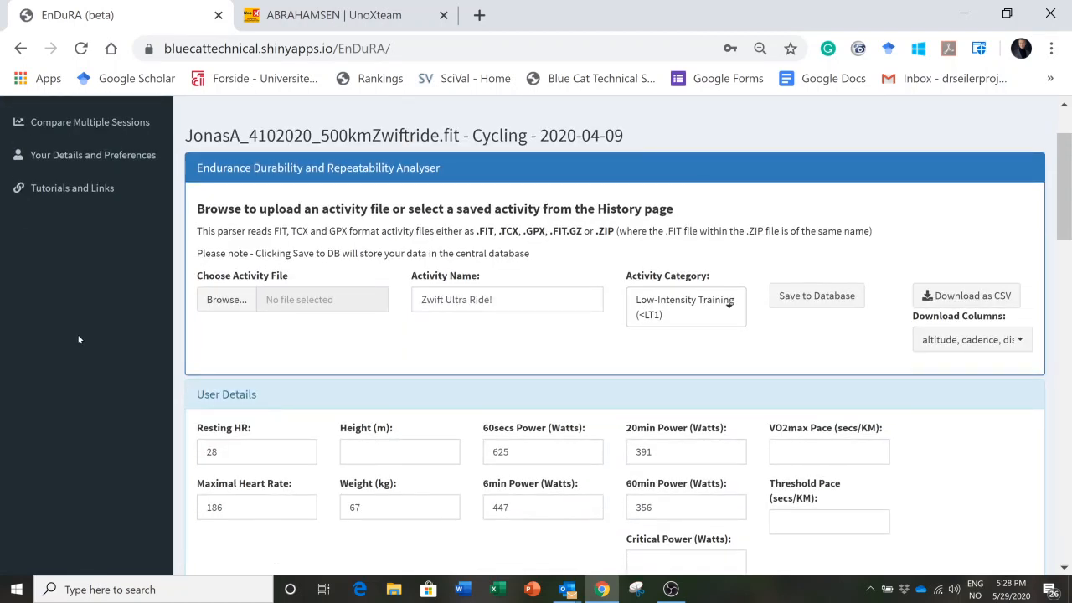
scroll("down", 3)
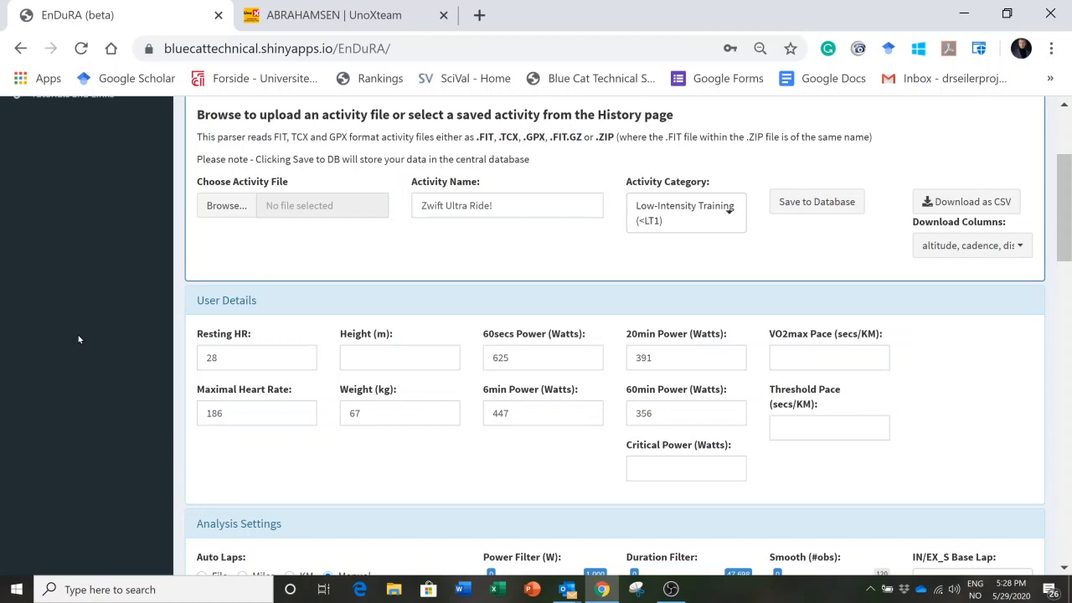
scroll("down", 3)
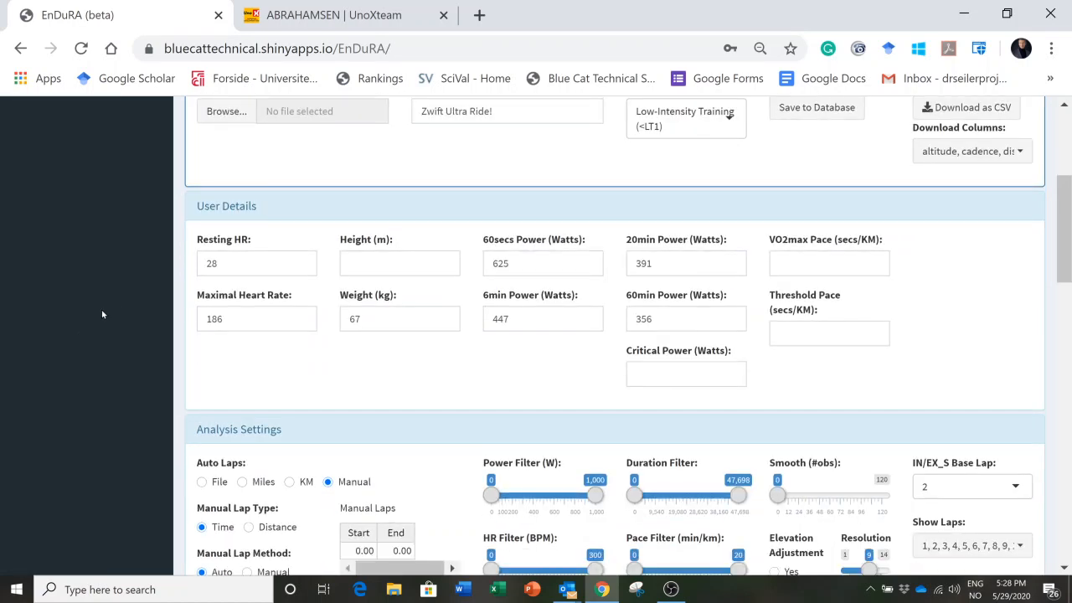
mouse_move(231, 261)
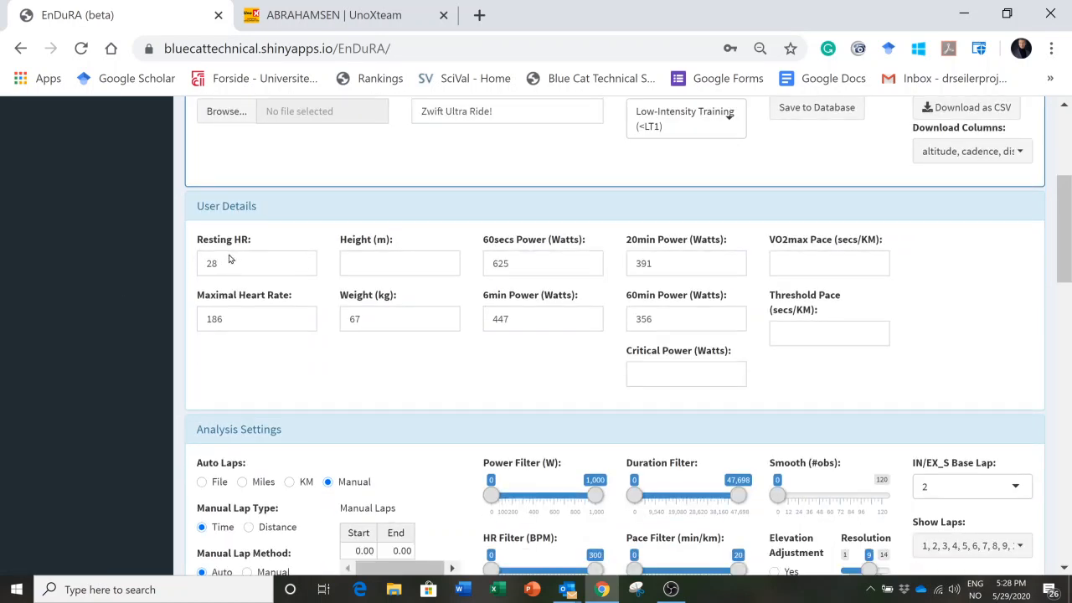
left_click(251, 263)
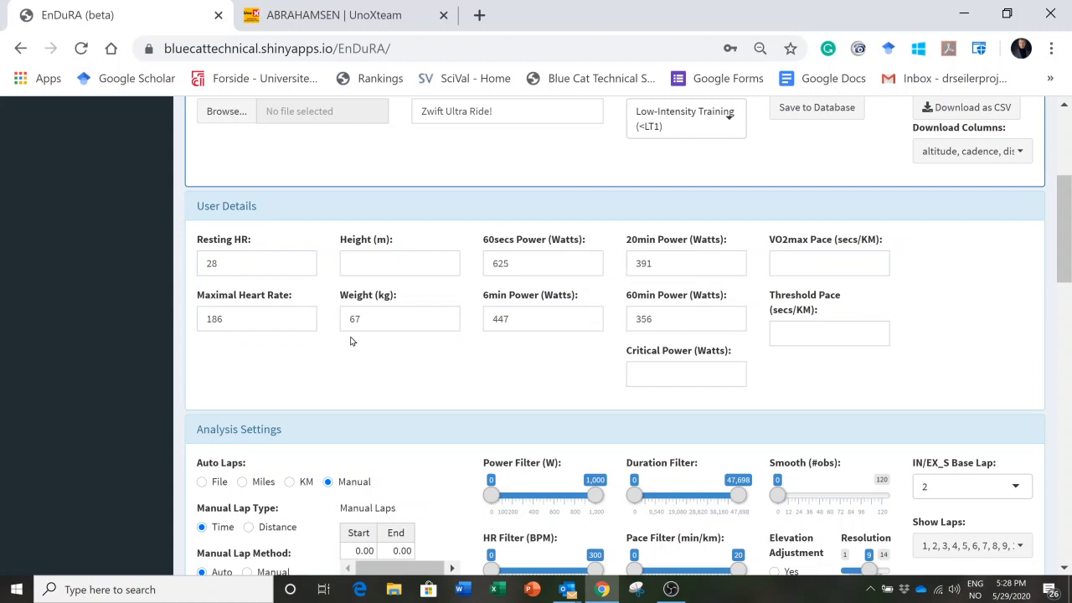
mouse_move(498, 291)
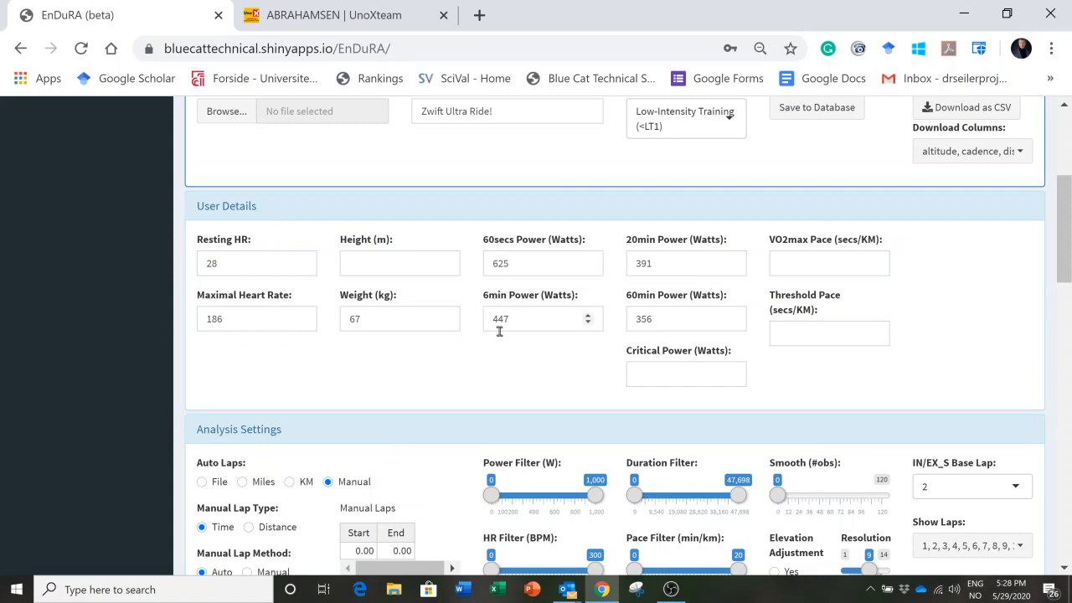
mouse_move(516, 365)
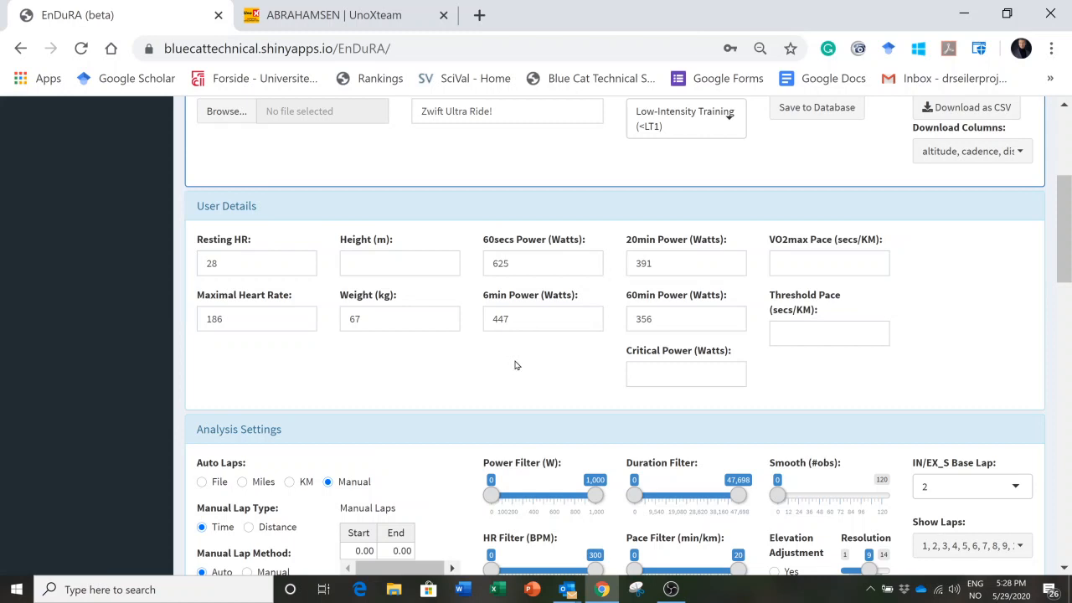
mouse_move(620, 329)
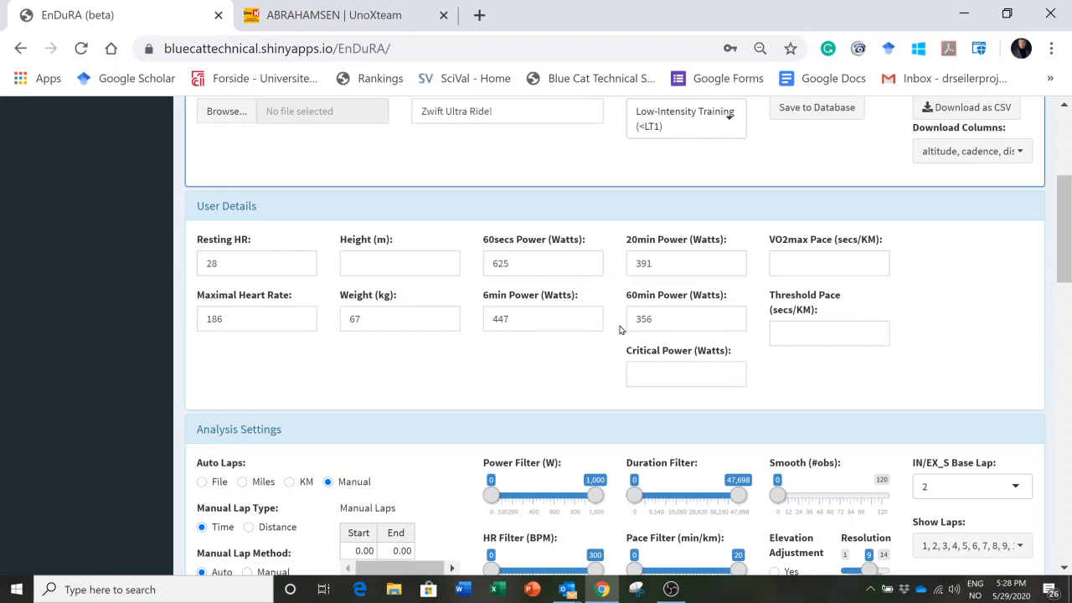
mouse_move(592, 360)
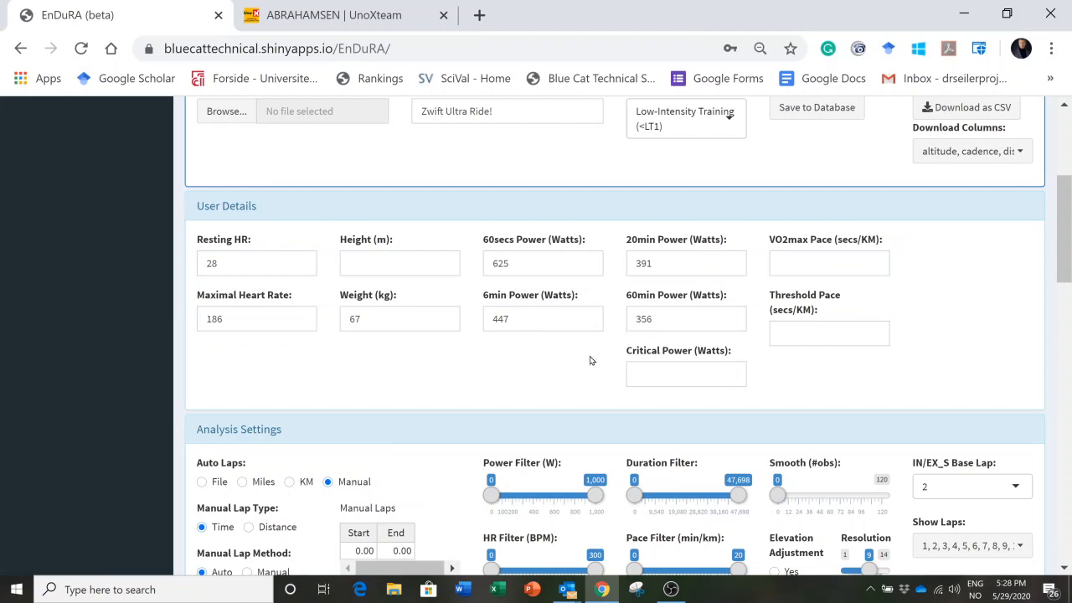
mouse_move(560, 365)
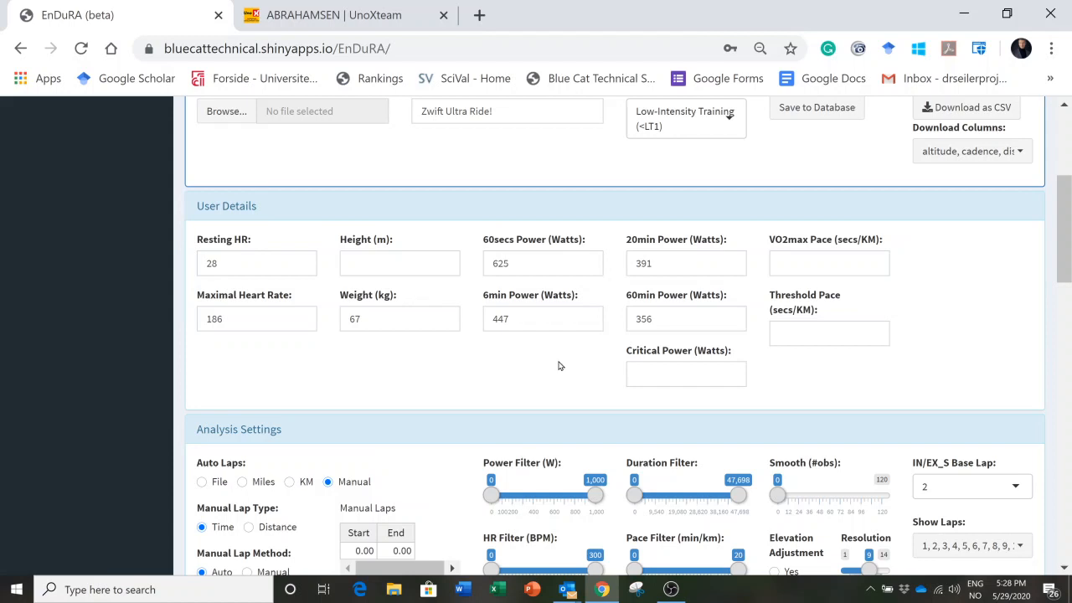
mouse_move(545, 370)
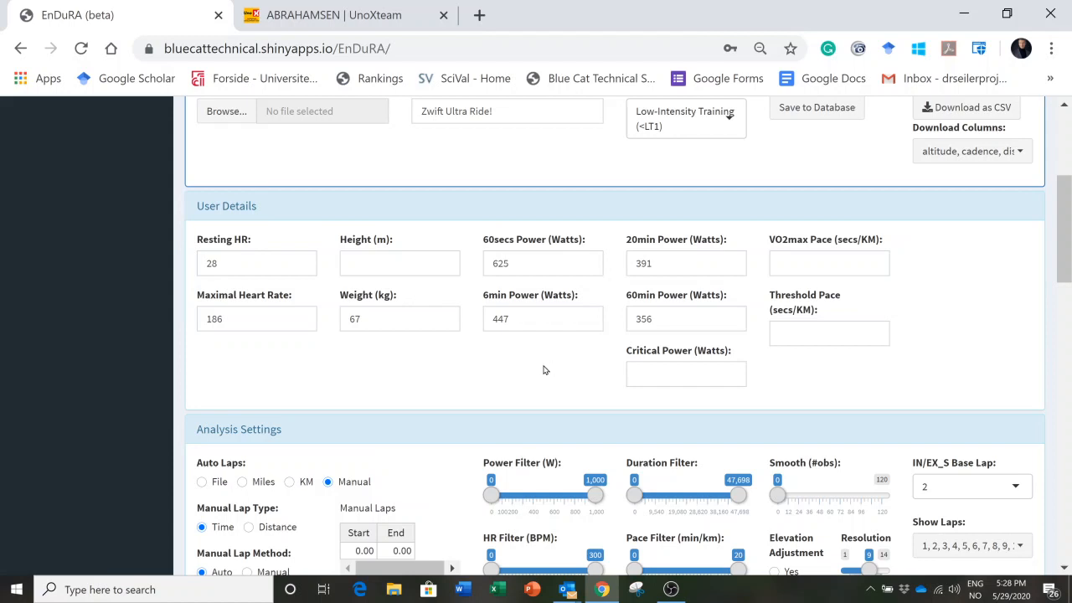
scroll("down", 3)
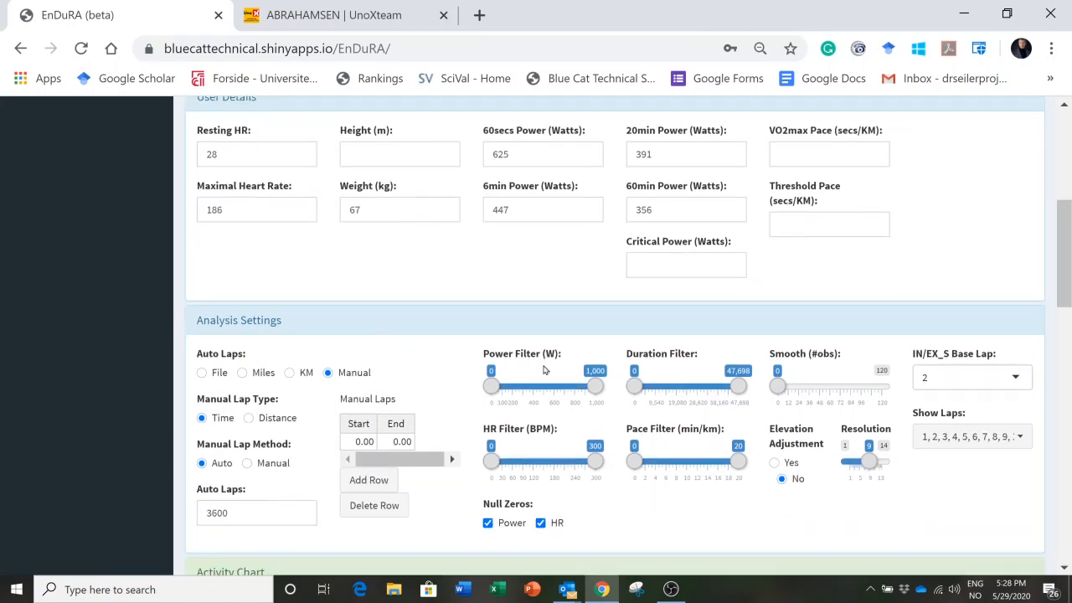
scroll("down", 3)
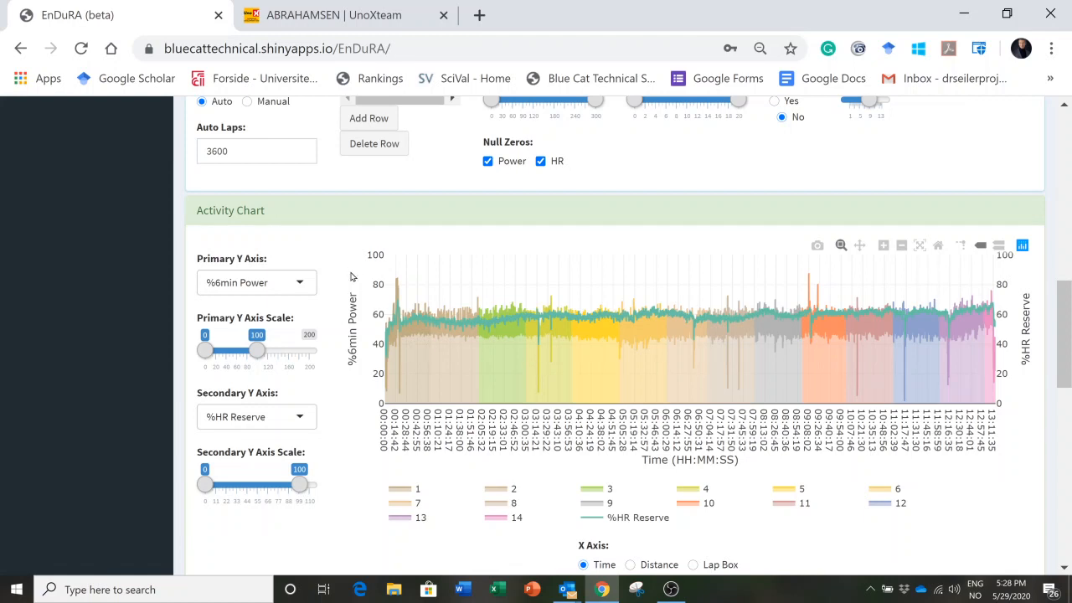
mouse_move(411, 347)
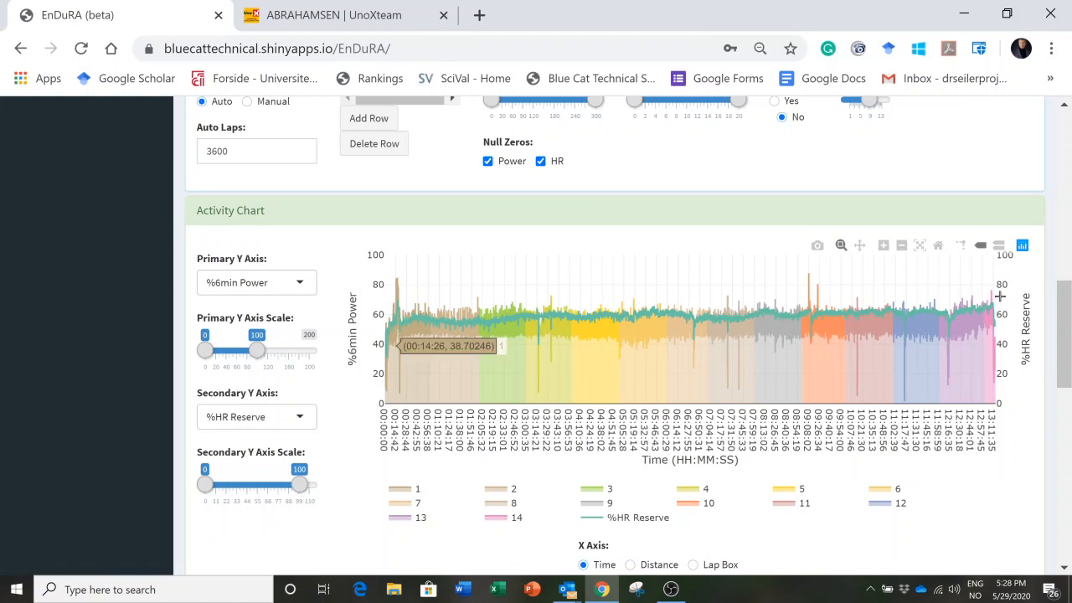
mouse_move(590, 292)
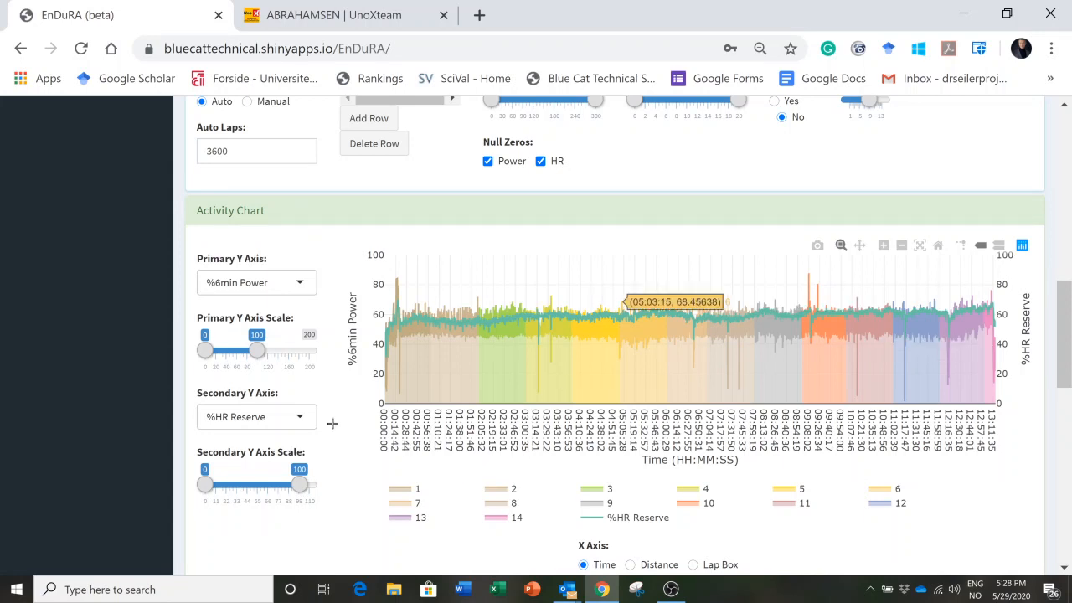
mouse_move(332, 426)
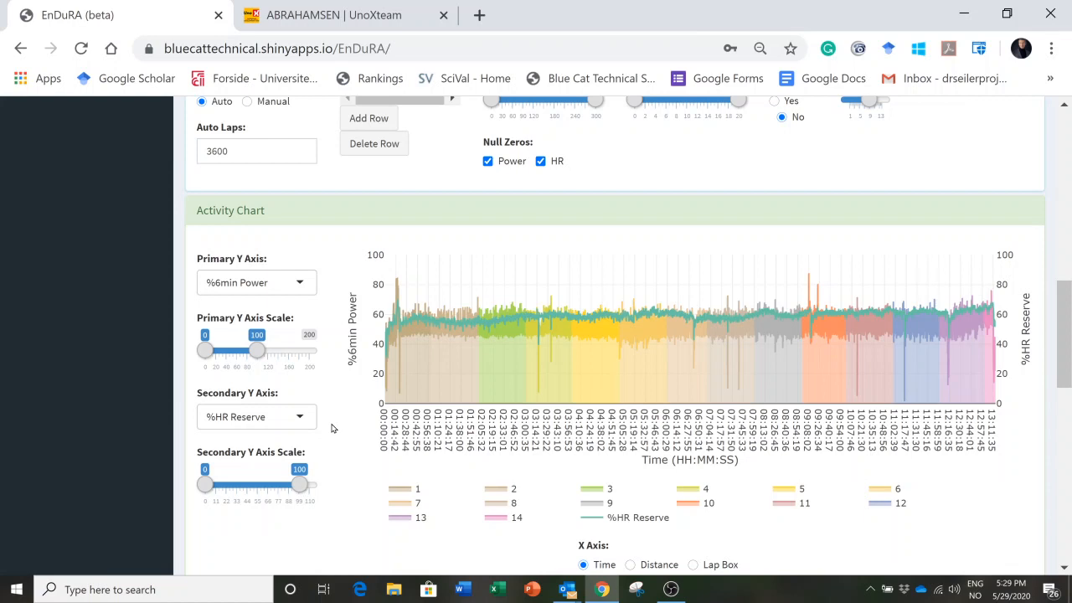
mouse_move(325, 393)
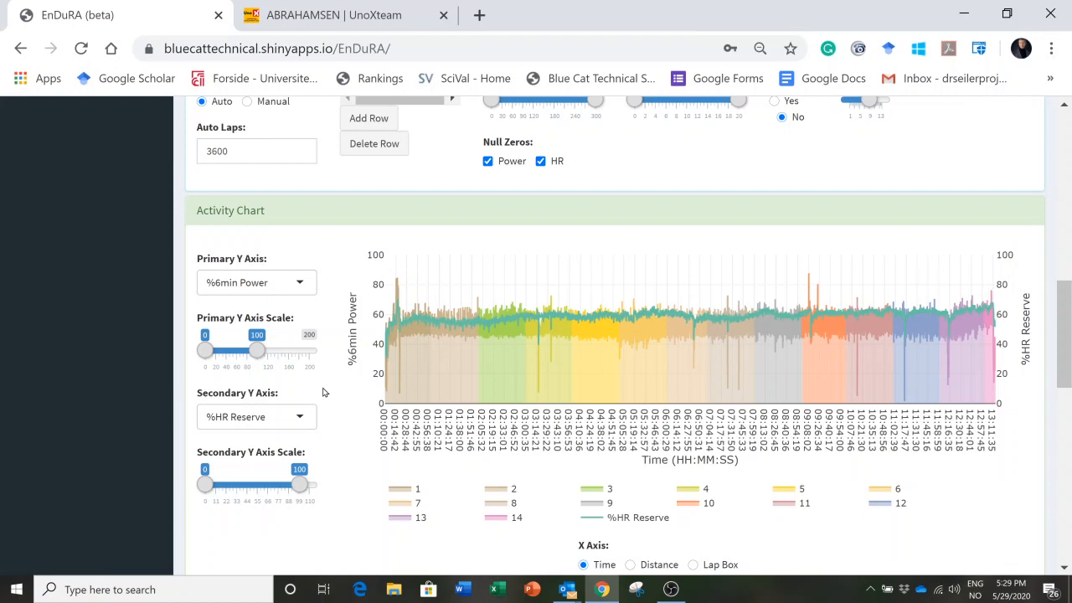
mouse_move(377, 310)
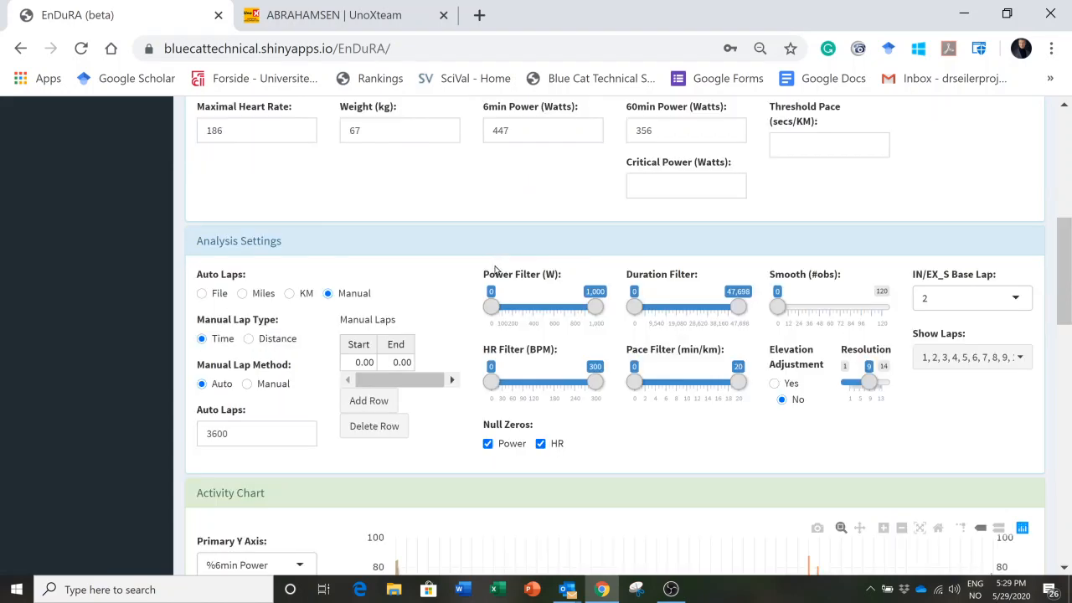
scroll("down", 3)
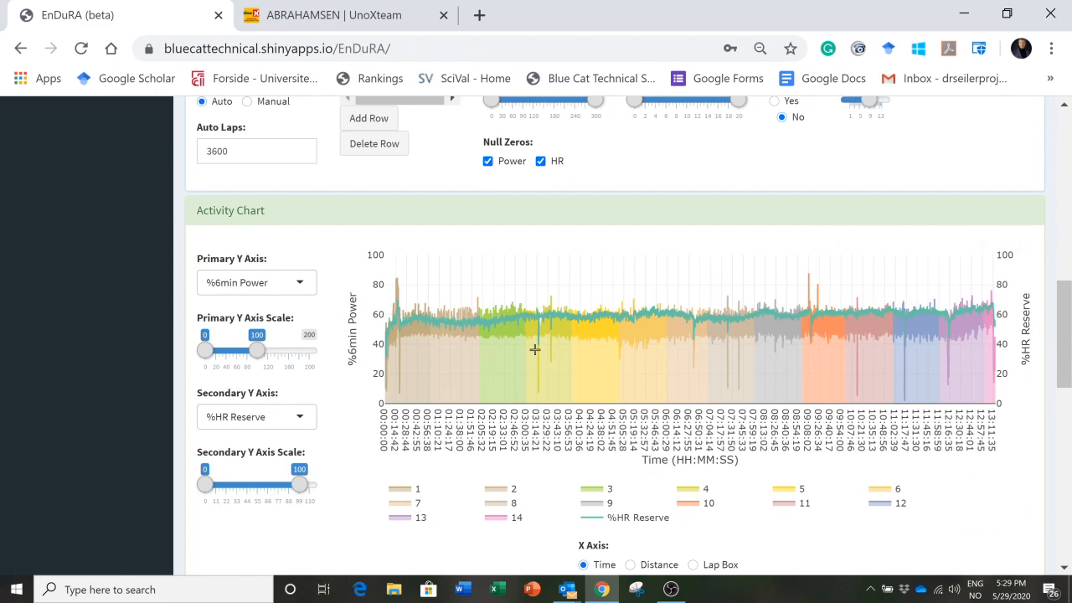
mouse_move(751, 295)
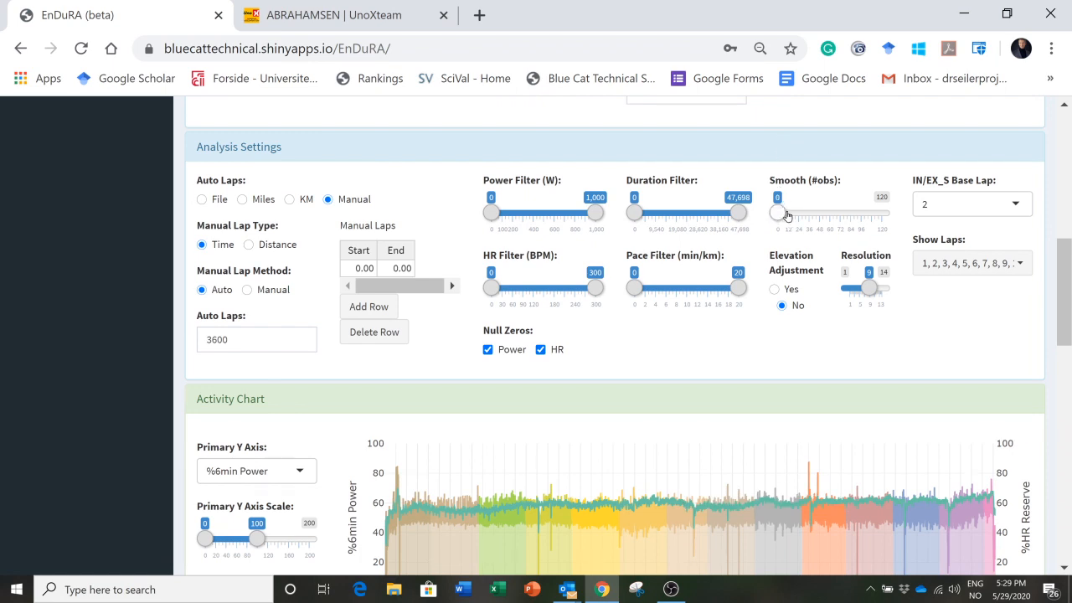
left_click_drag(777, 212, 882, 211)
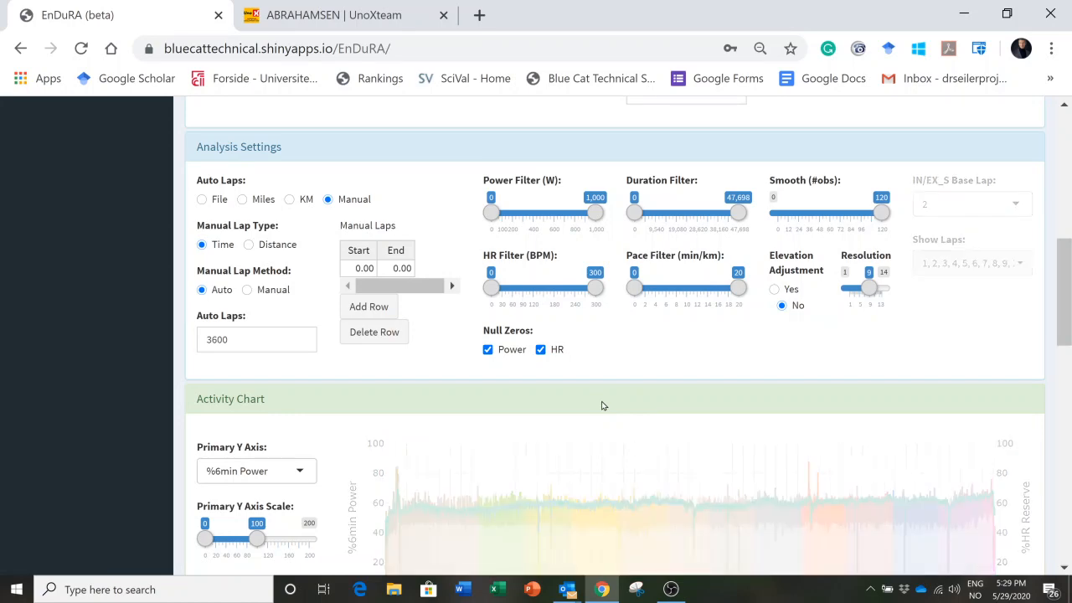
scroll("down", 3)
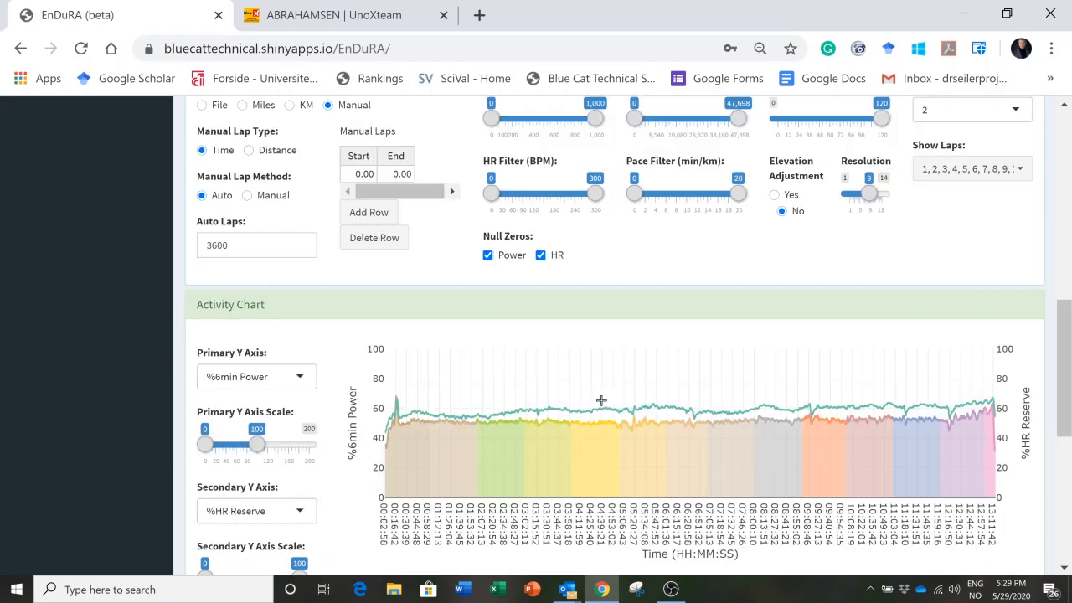
scroll("down", 3)
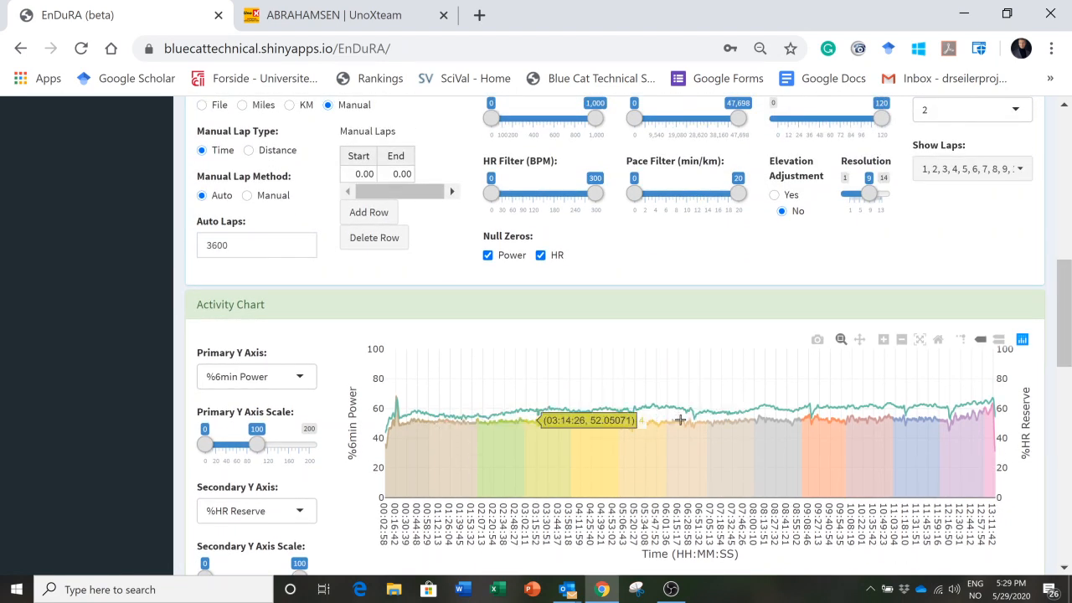
mouse_move(871, 419)
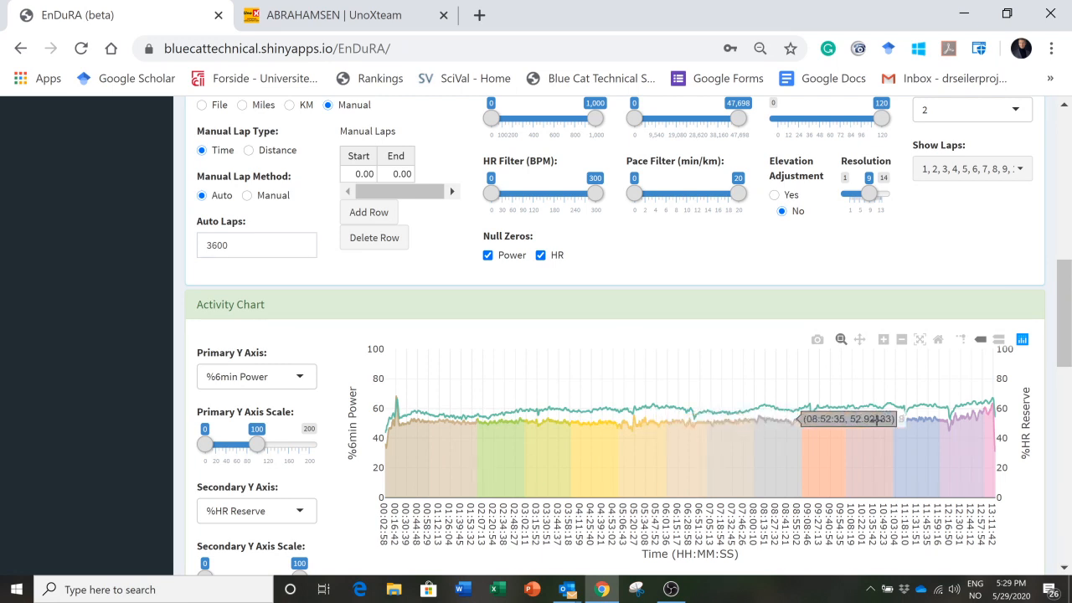
mouse_move(988, 434)
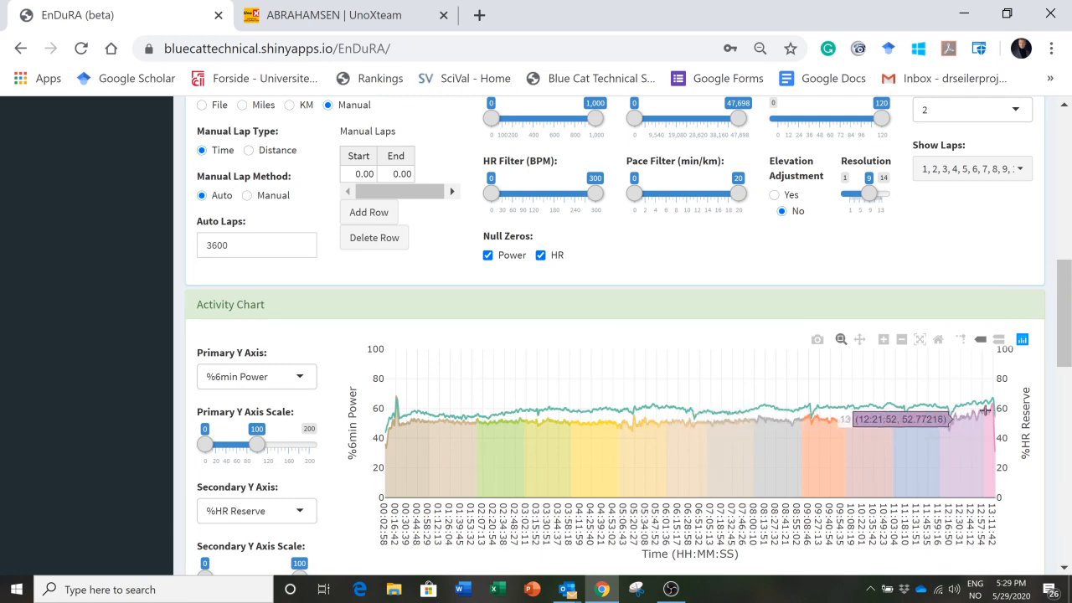
mouse_move(990, 409)
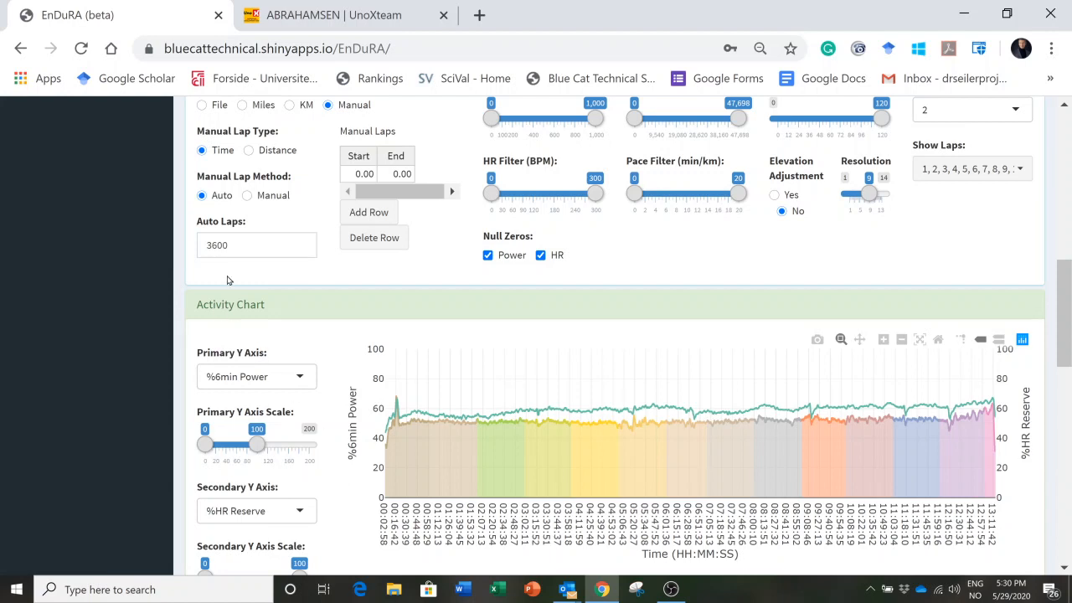
left_click(243, 244)
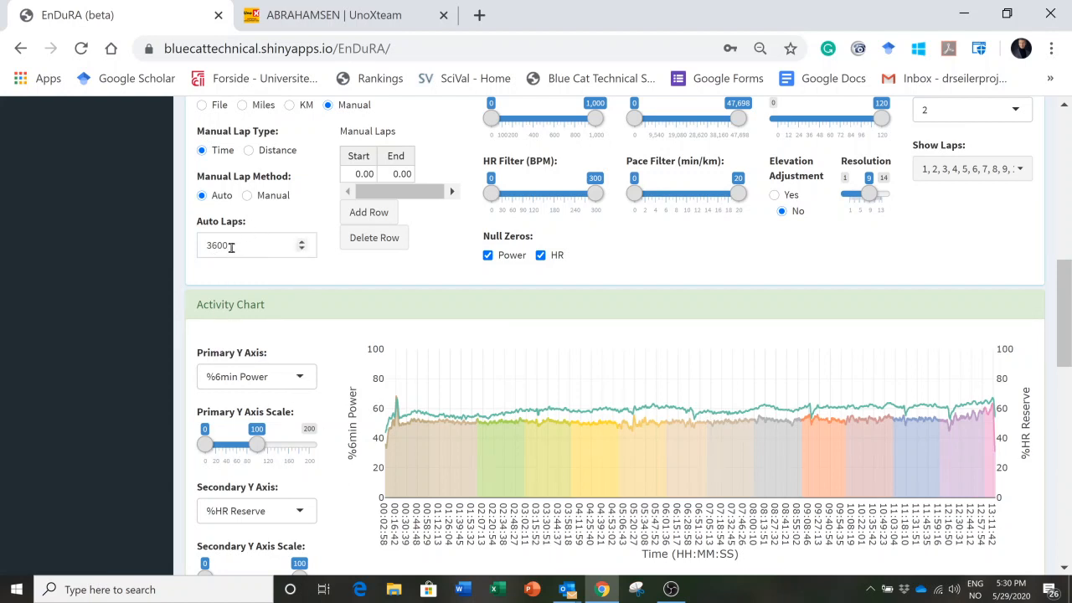
mouse_move(221, 264)
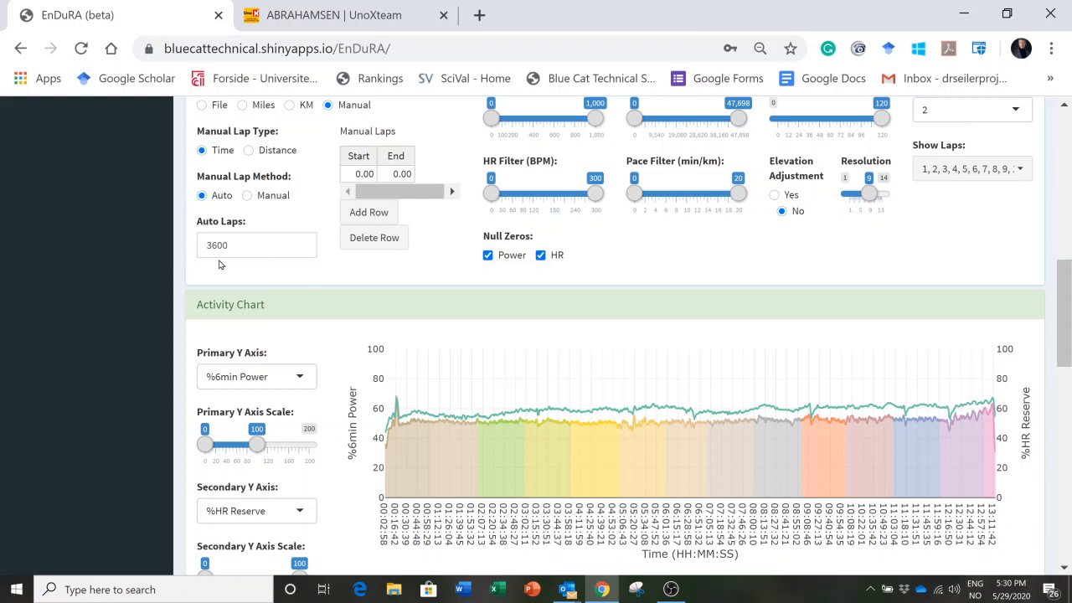
mouse_move(416, 469)
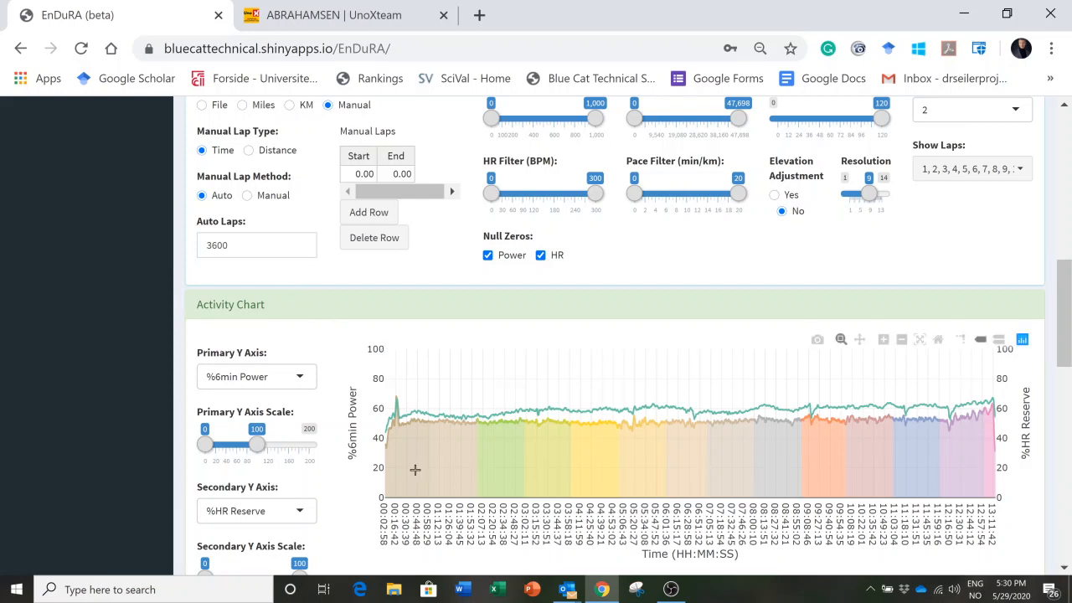
mouse_move(570, 459)
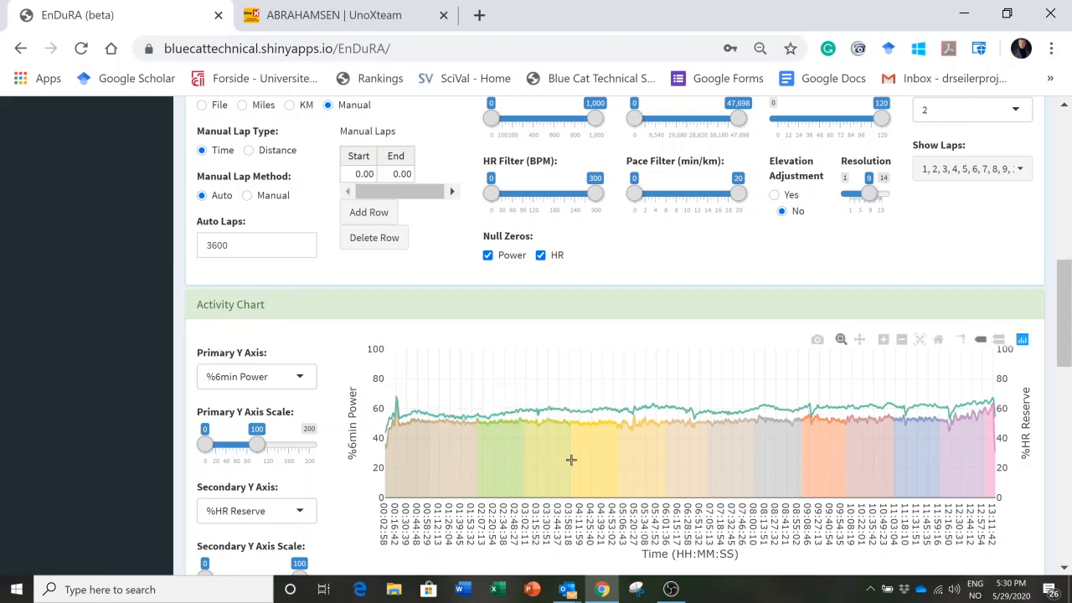
mouse_move(965, 399)
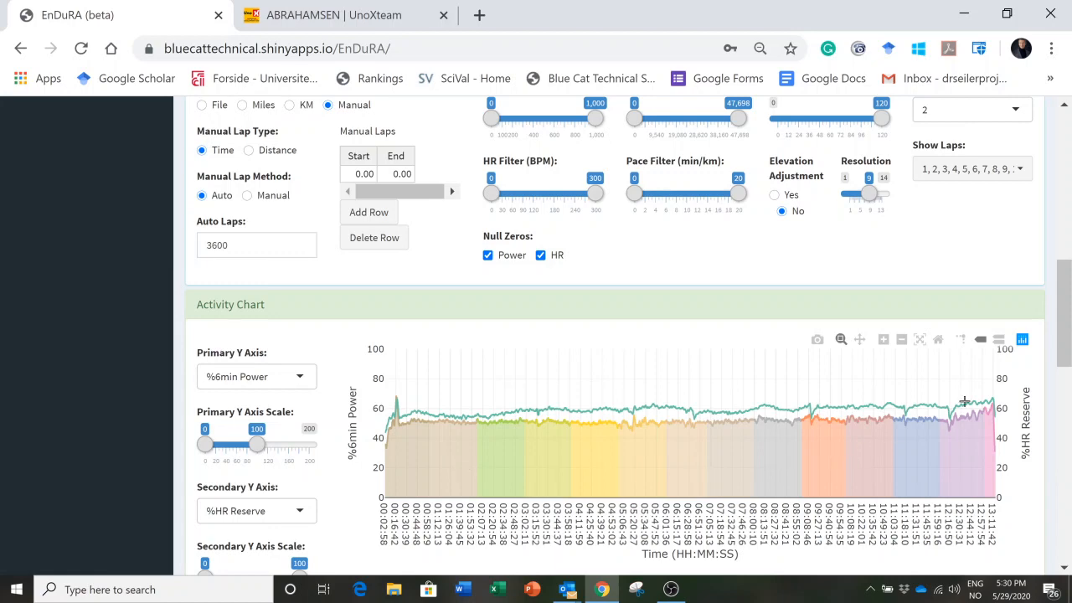
scroll("down", 3)
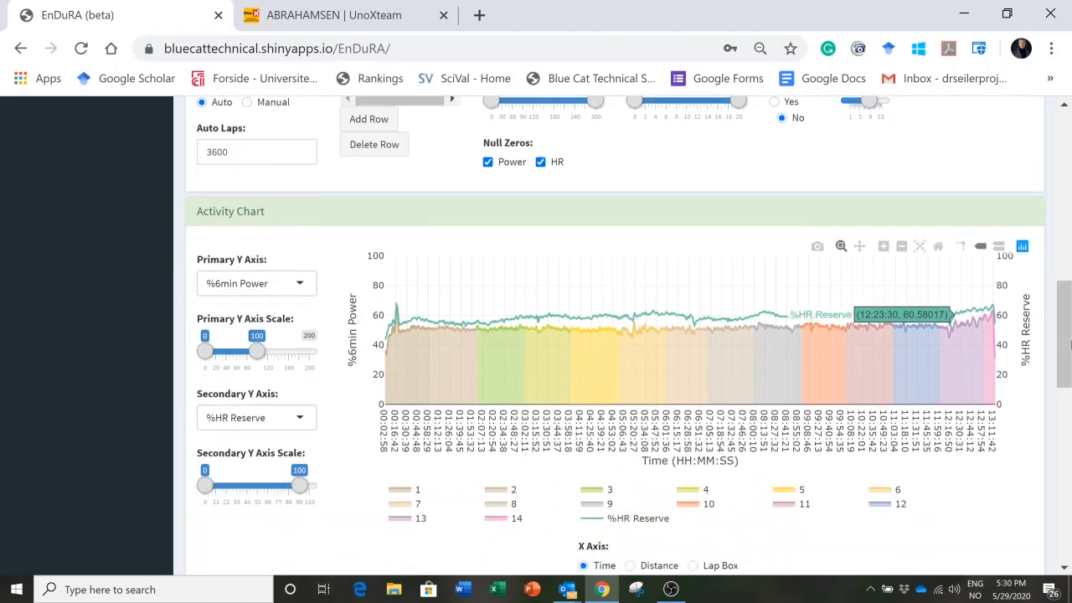
scroll("down", 3)
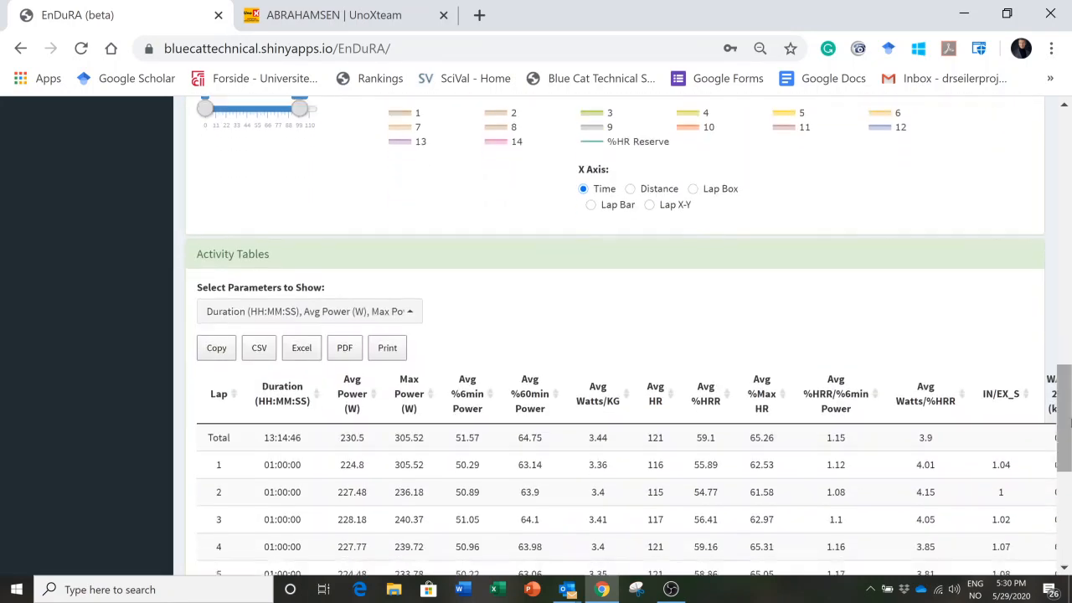
scroll("down", 3)
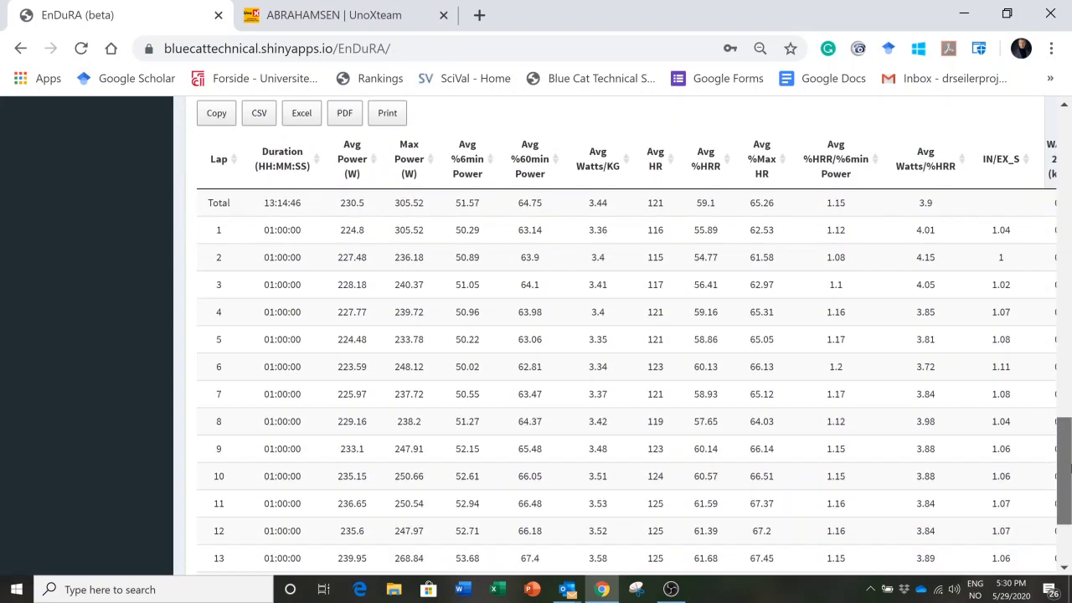
scroll("down", 3)
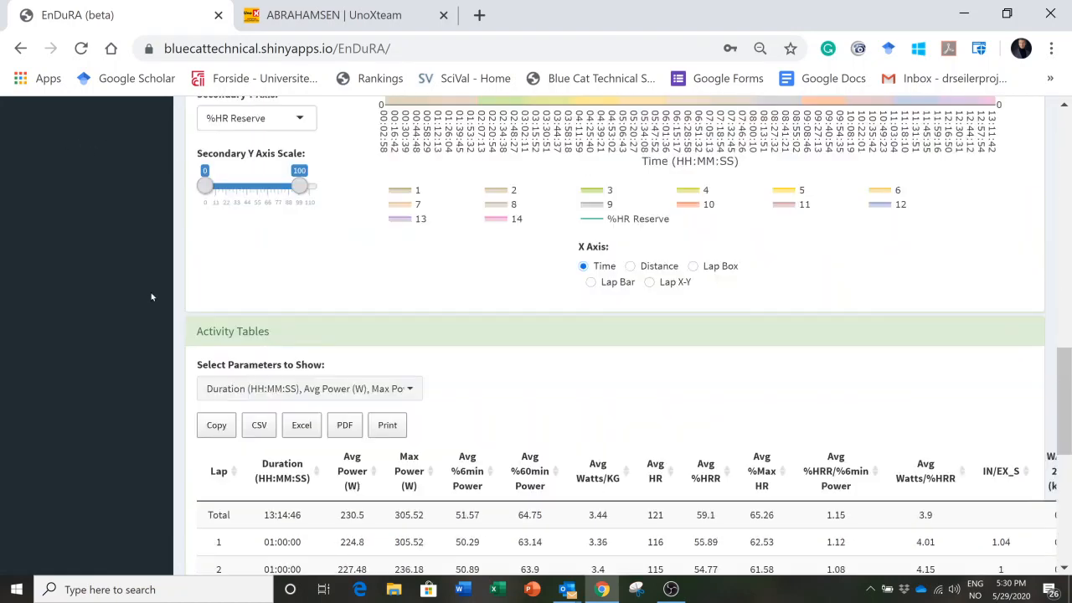
scroll("up", 3)
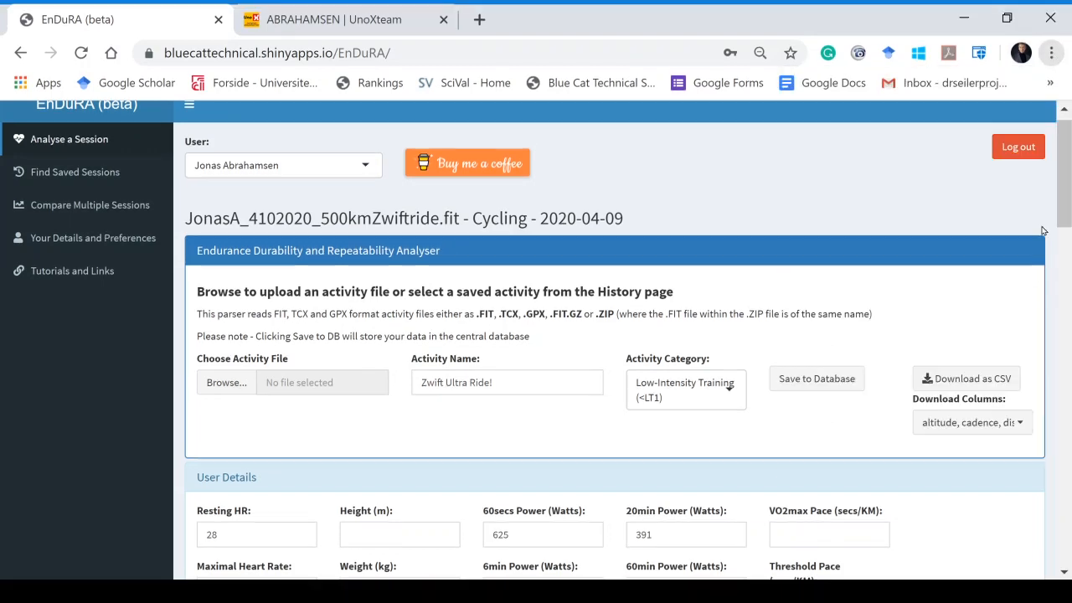
- Show the Activity Tables lap summary full screen with all 15 entries visible
key("F11")
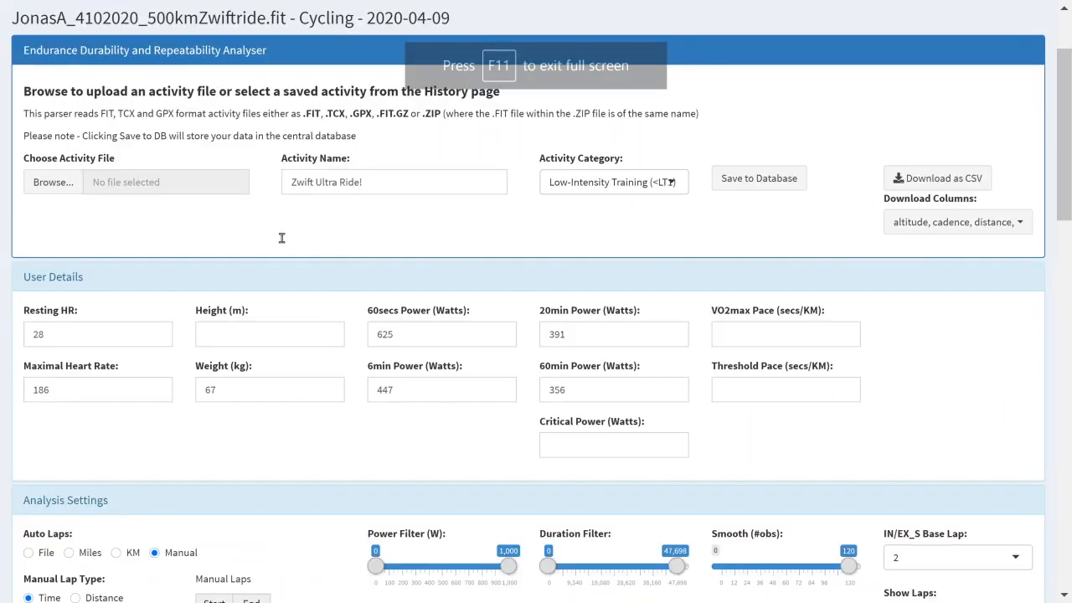
scroll("down", 3)
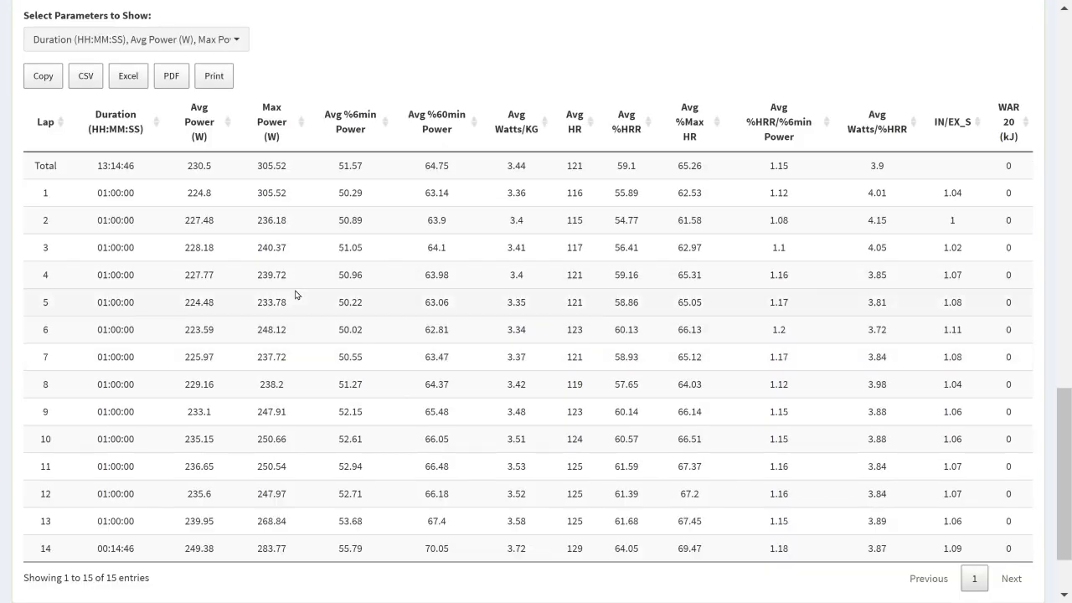
mouse_move(194, 174)
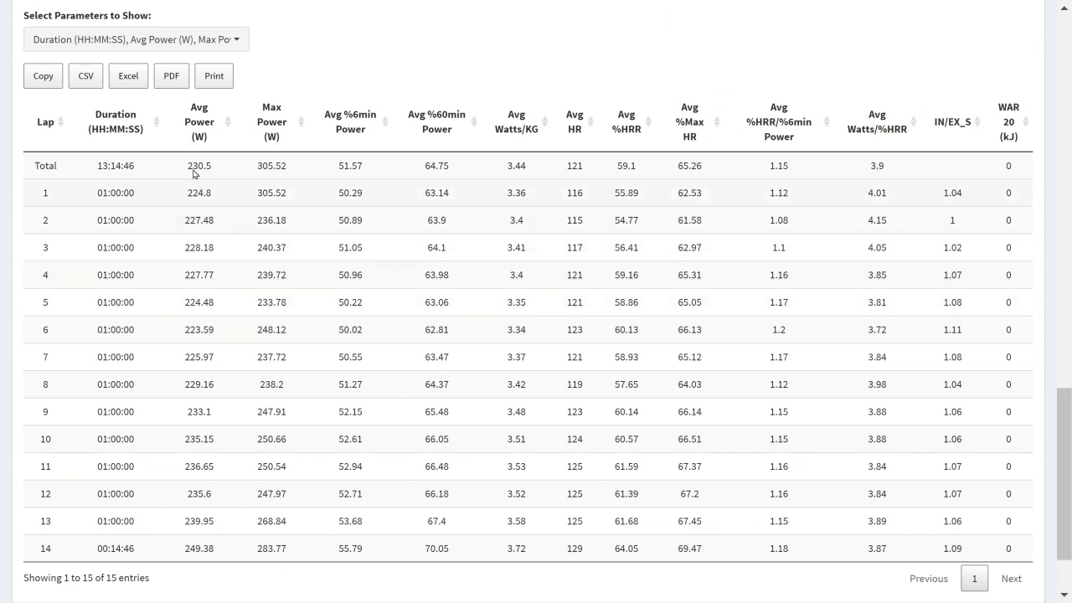
mouse_move(221, 191)
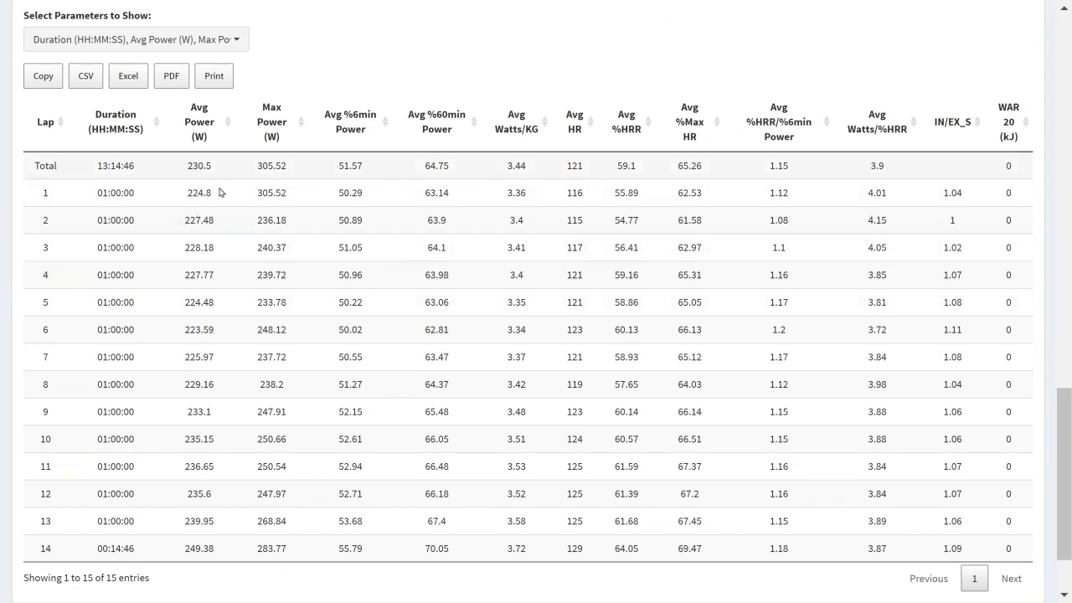
mouse_move(226, 219)
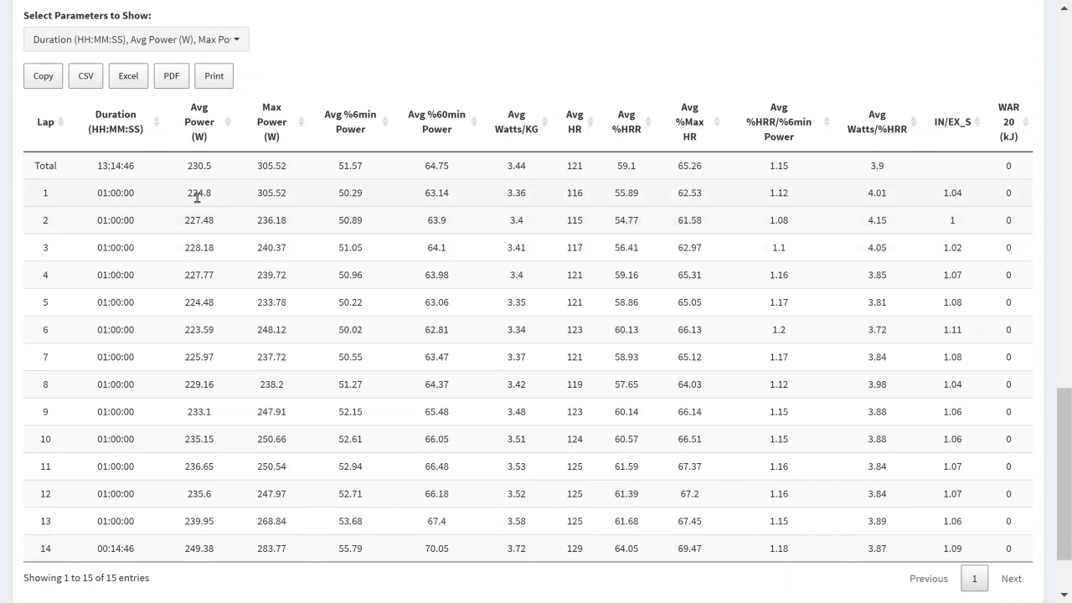
mouse_move(191, 521)
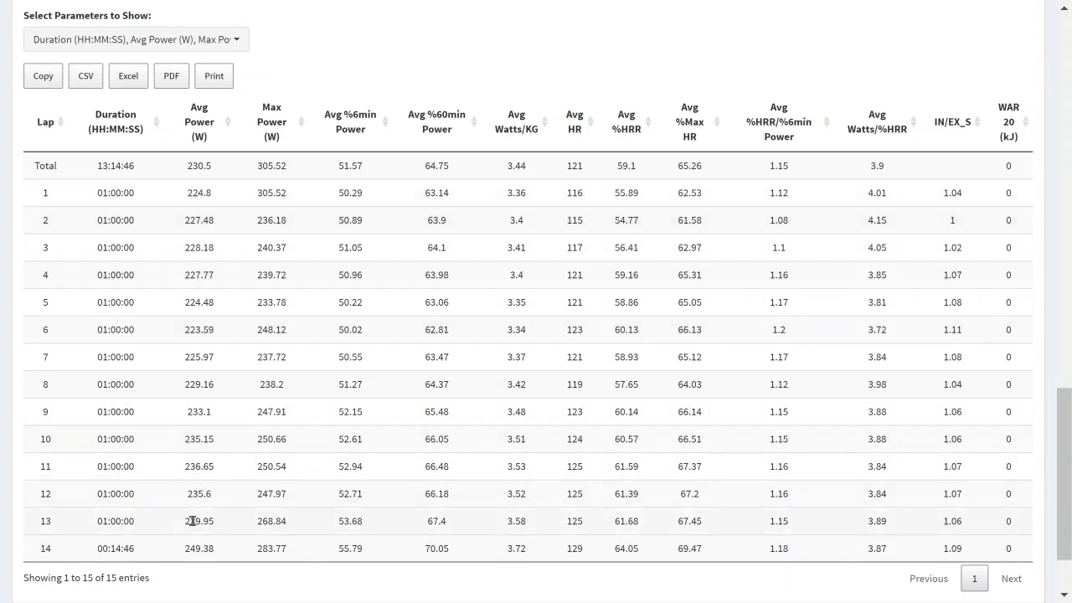
mouse_move(187, 563)
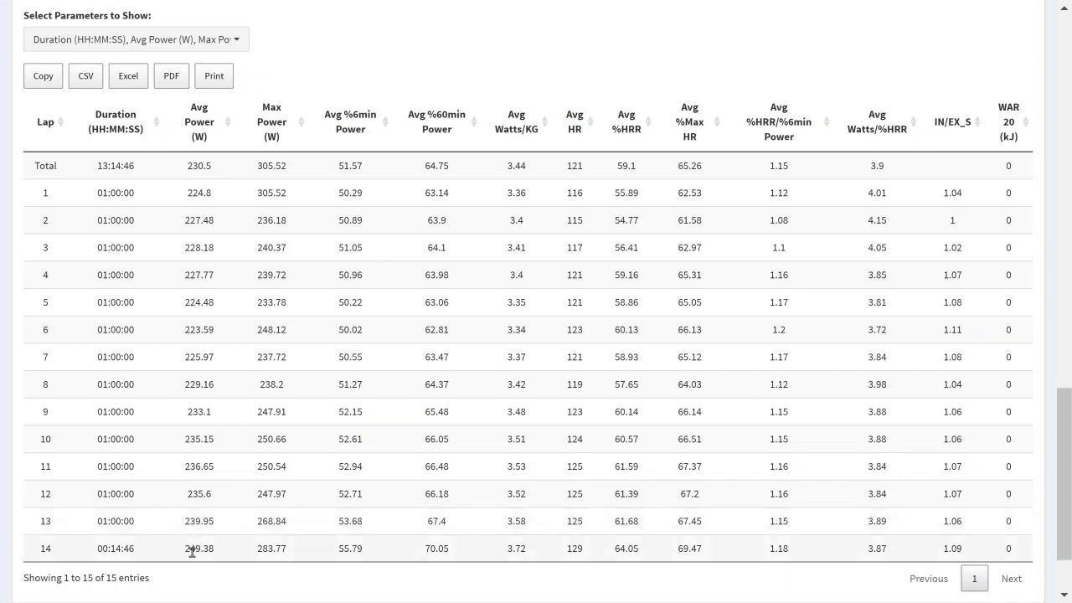
mouse_move(573, 167)
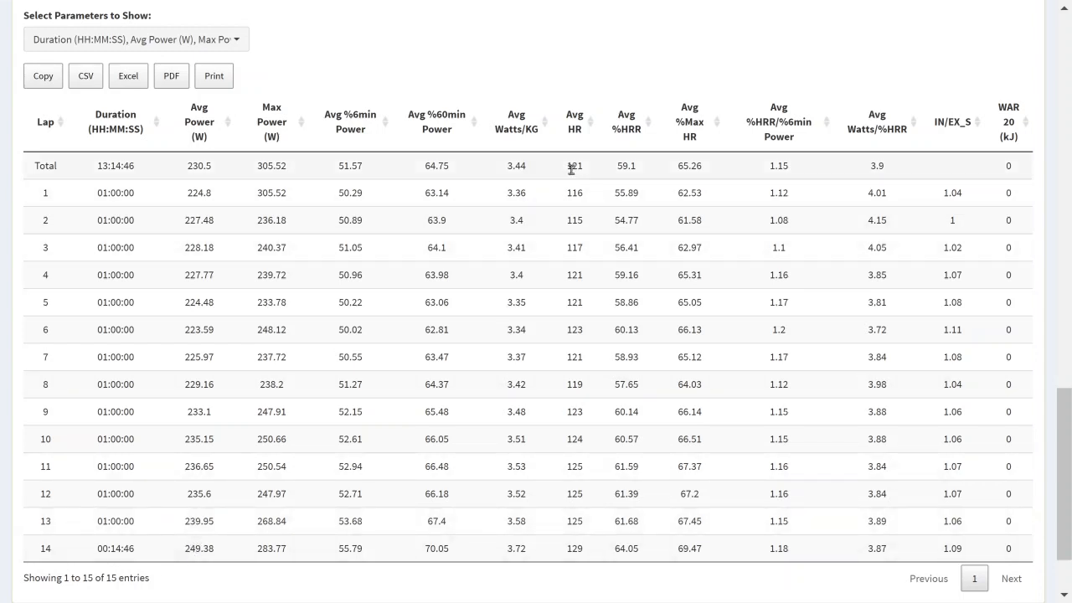
mouse_move(593, 224)
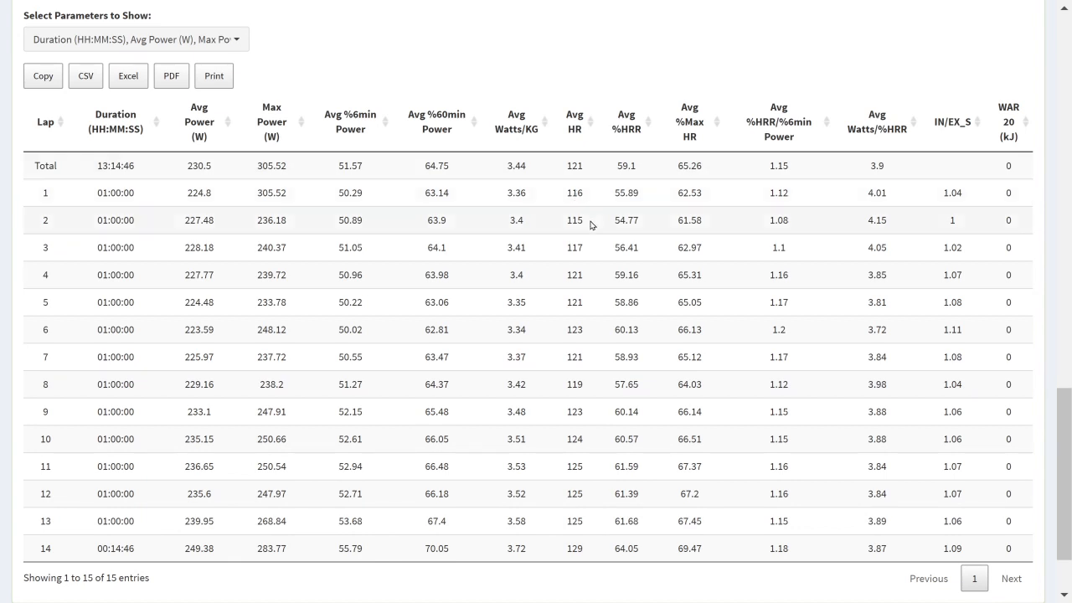
mouse_move(573, 494)
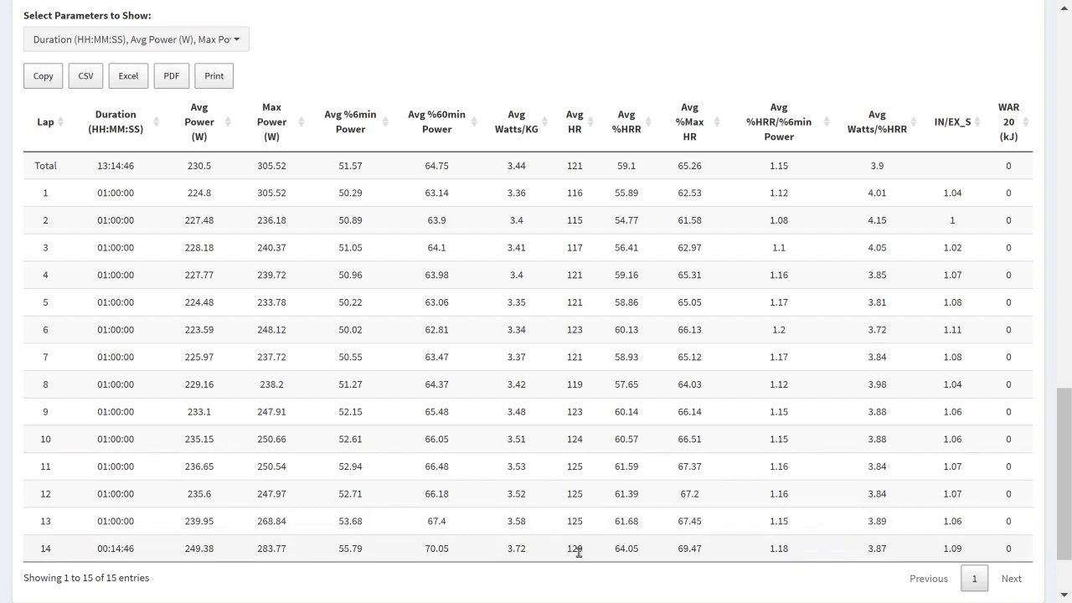
mouse_move(583, 557)
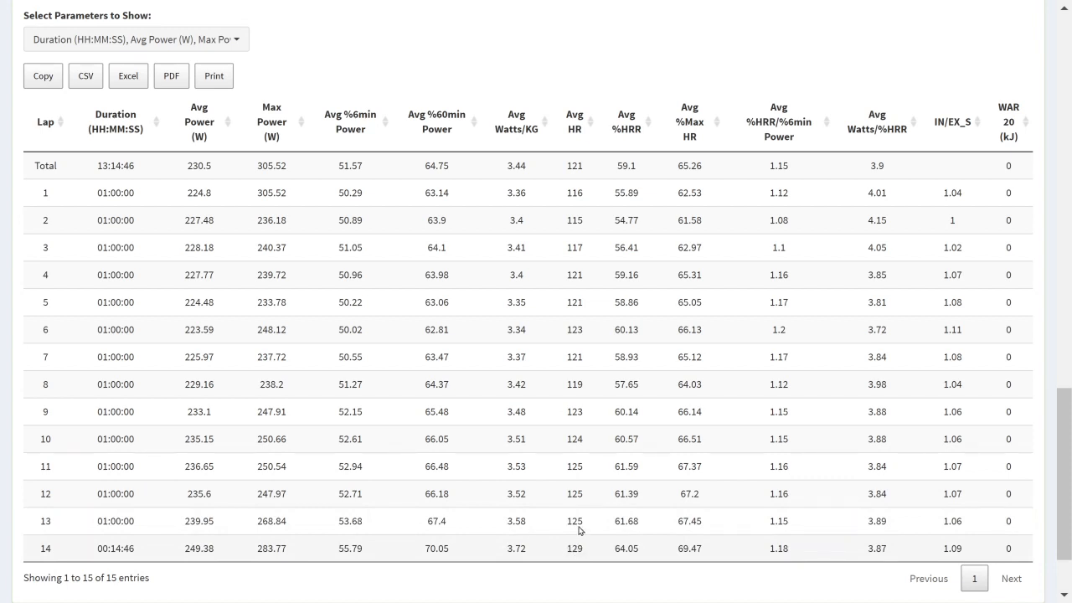
mouse_move(573, 339)
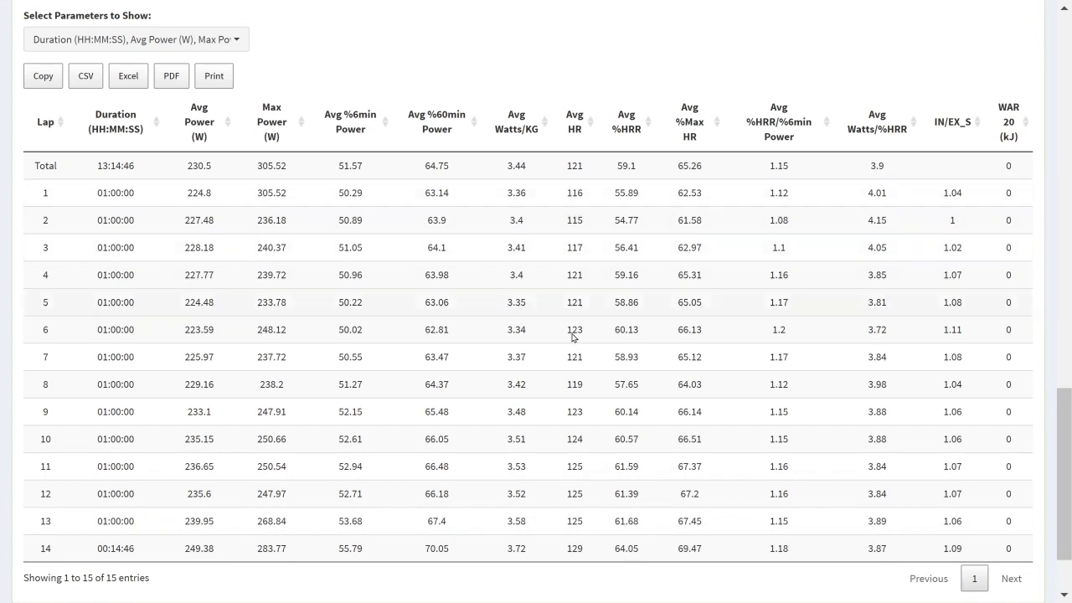
mouse_move(570, 207)
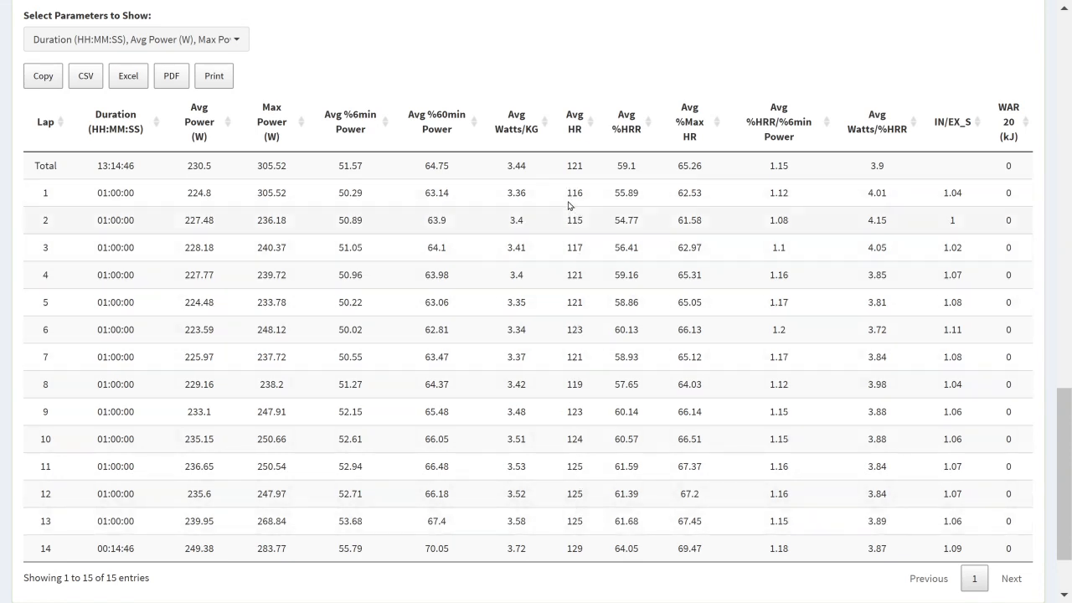
mouse_move(564, 407)
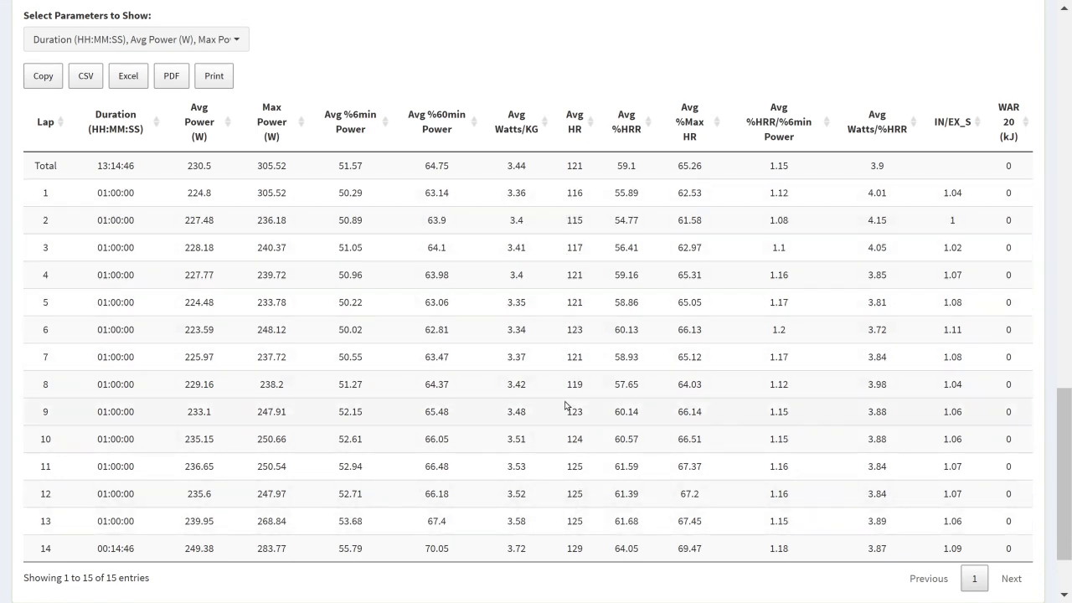
mouse_move(563, 399)
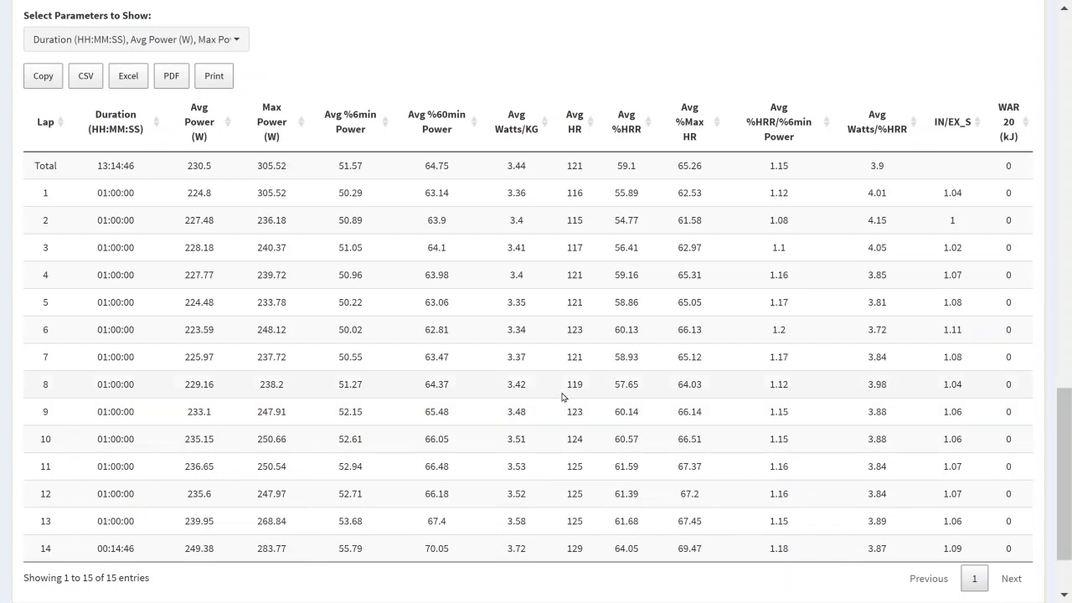